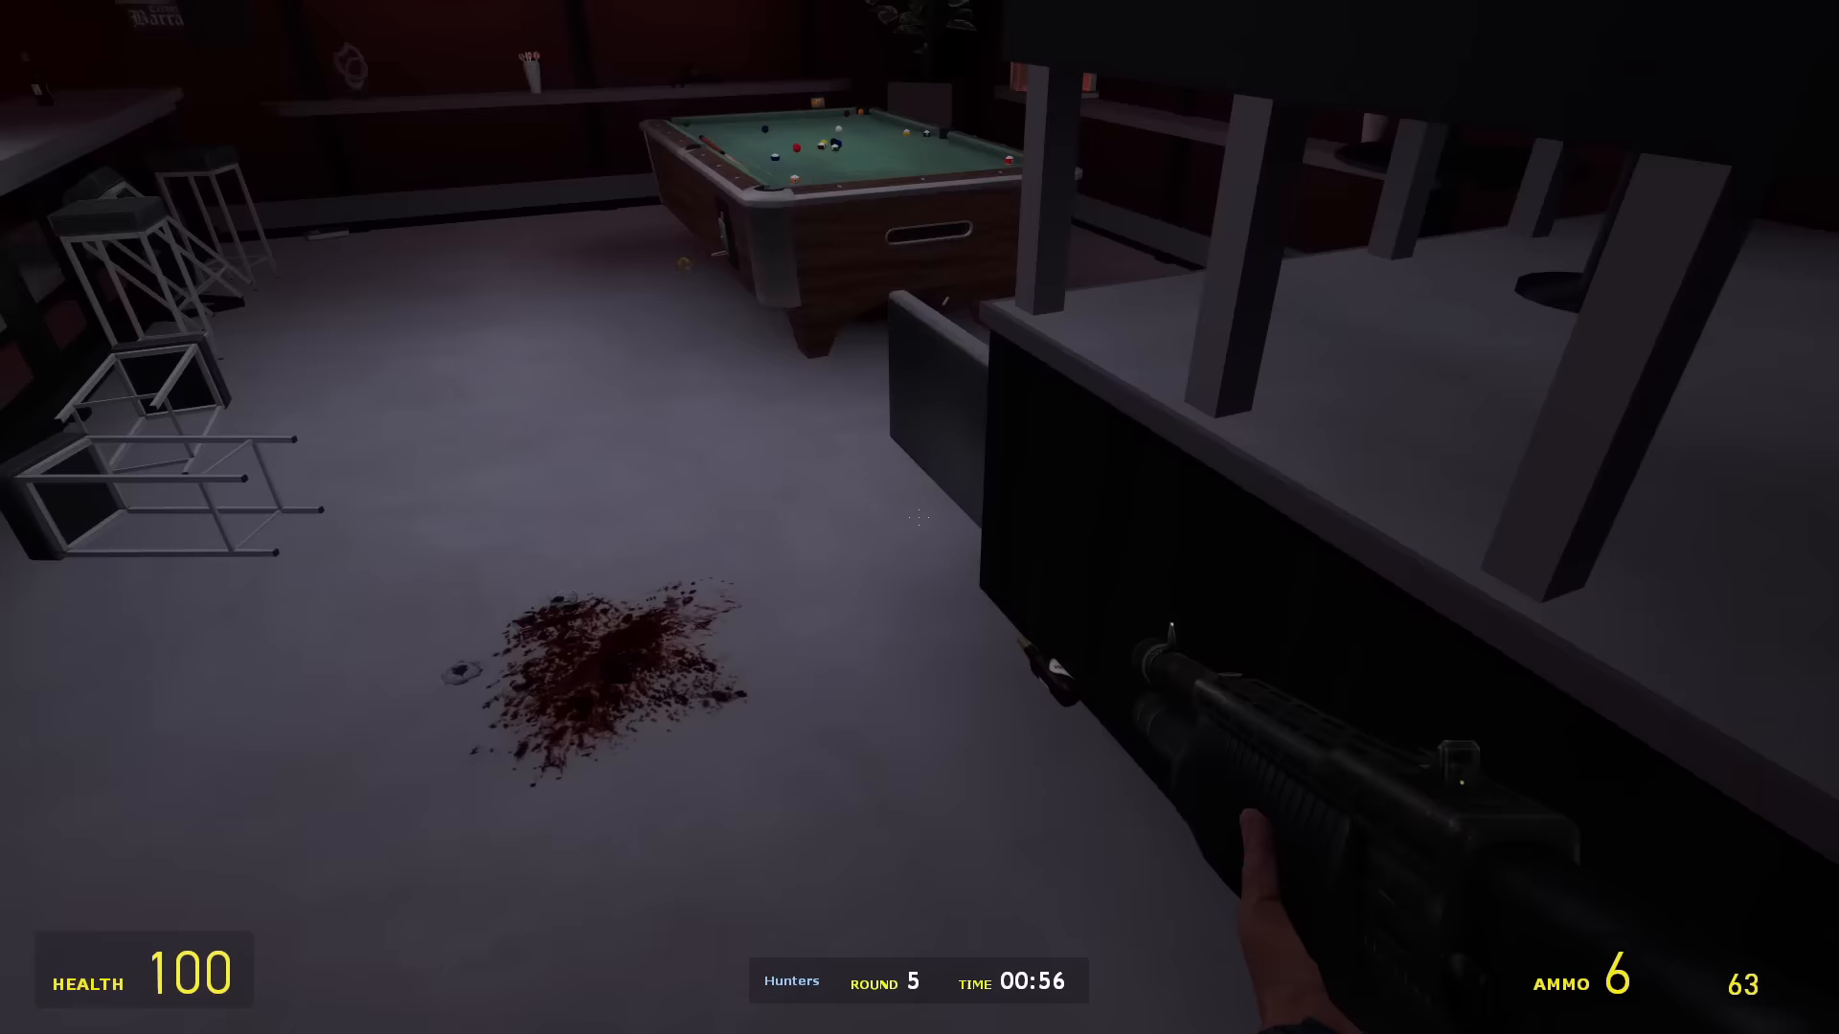
mouse_move(919, 517)
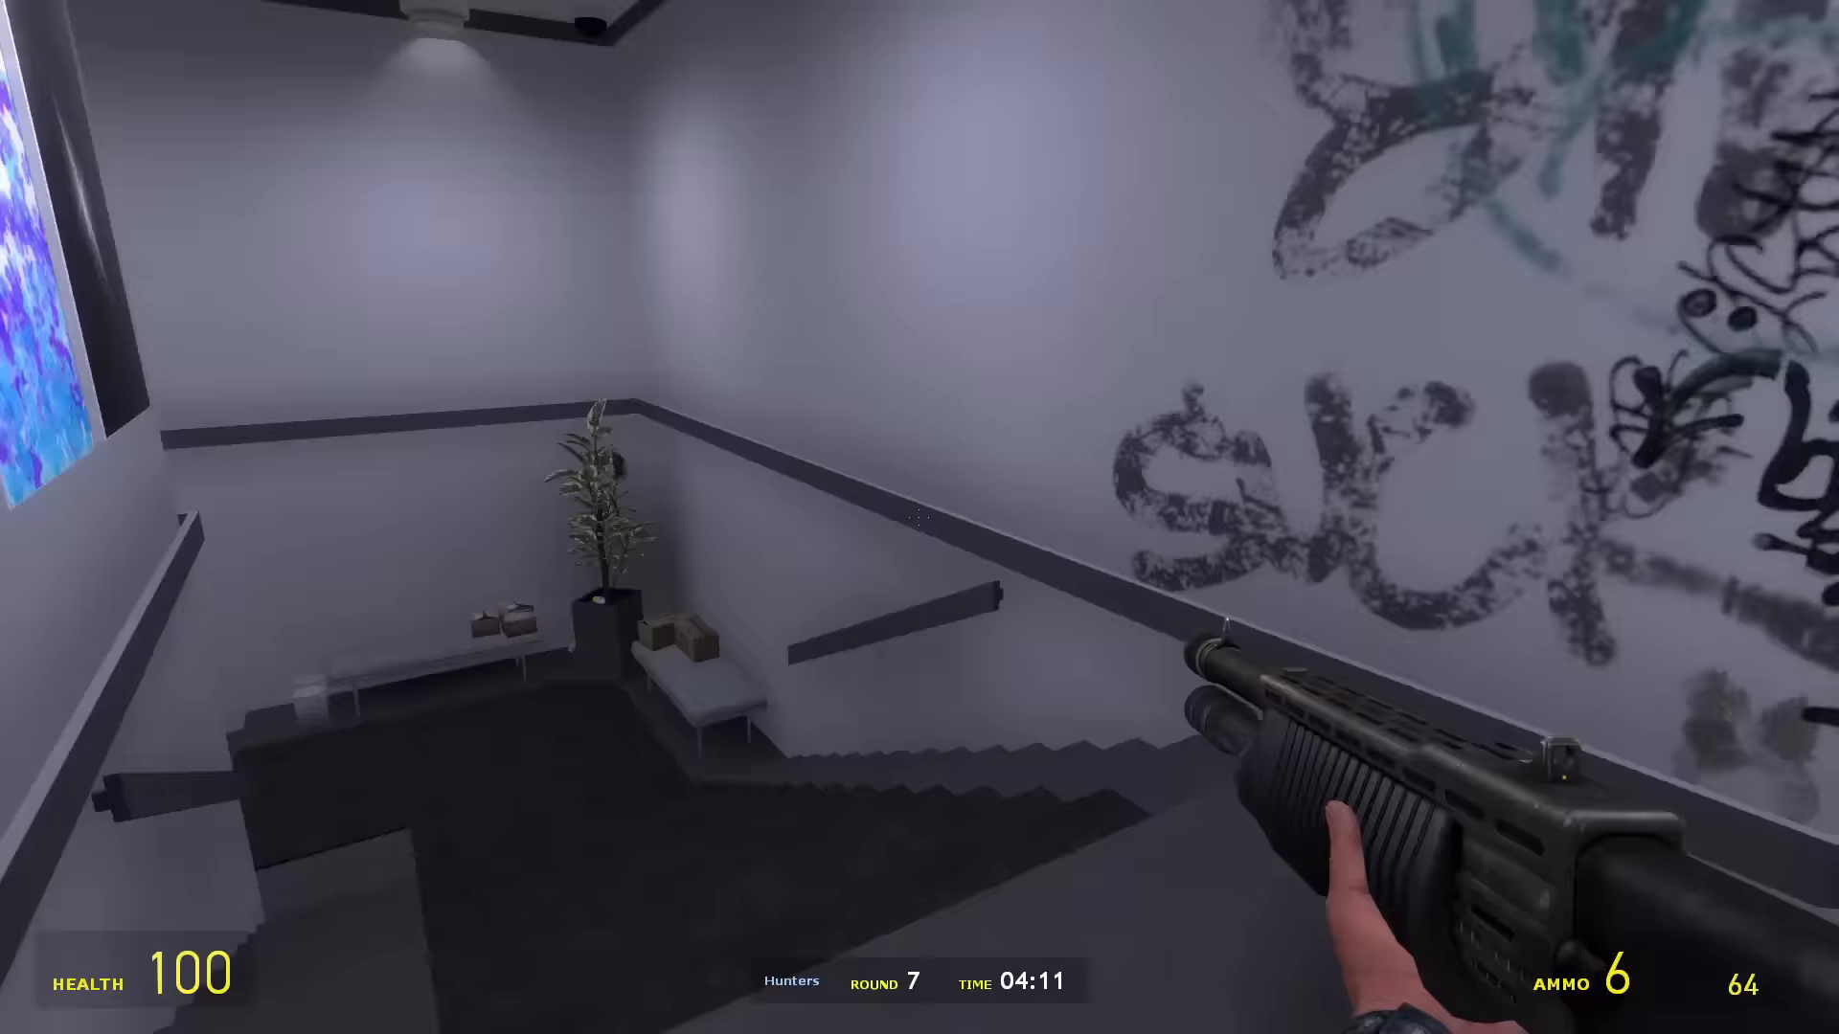
mouse_move(919, 517)
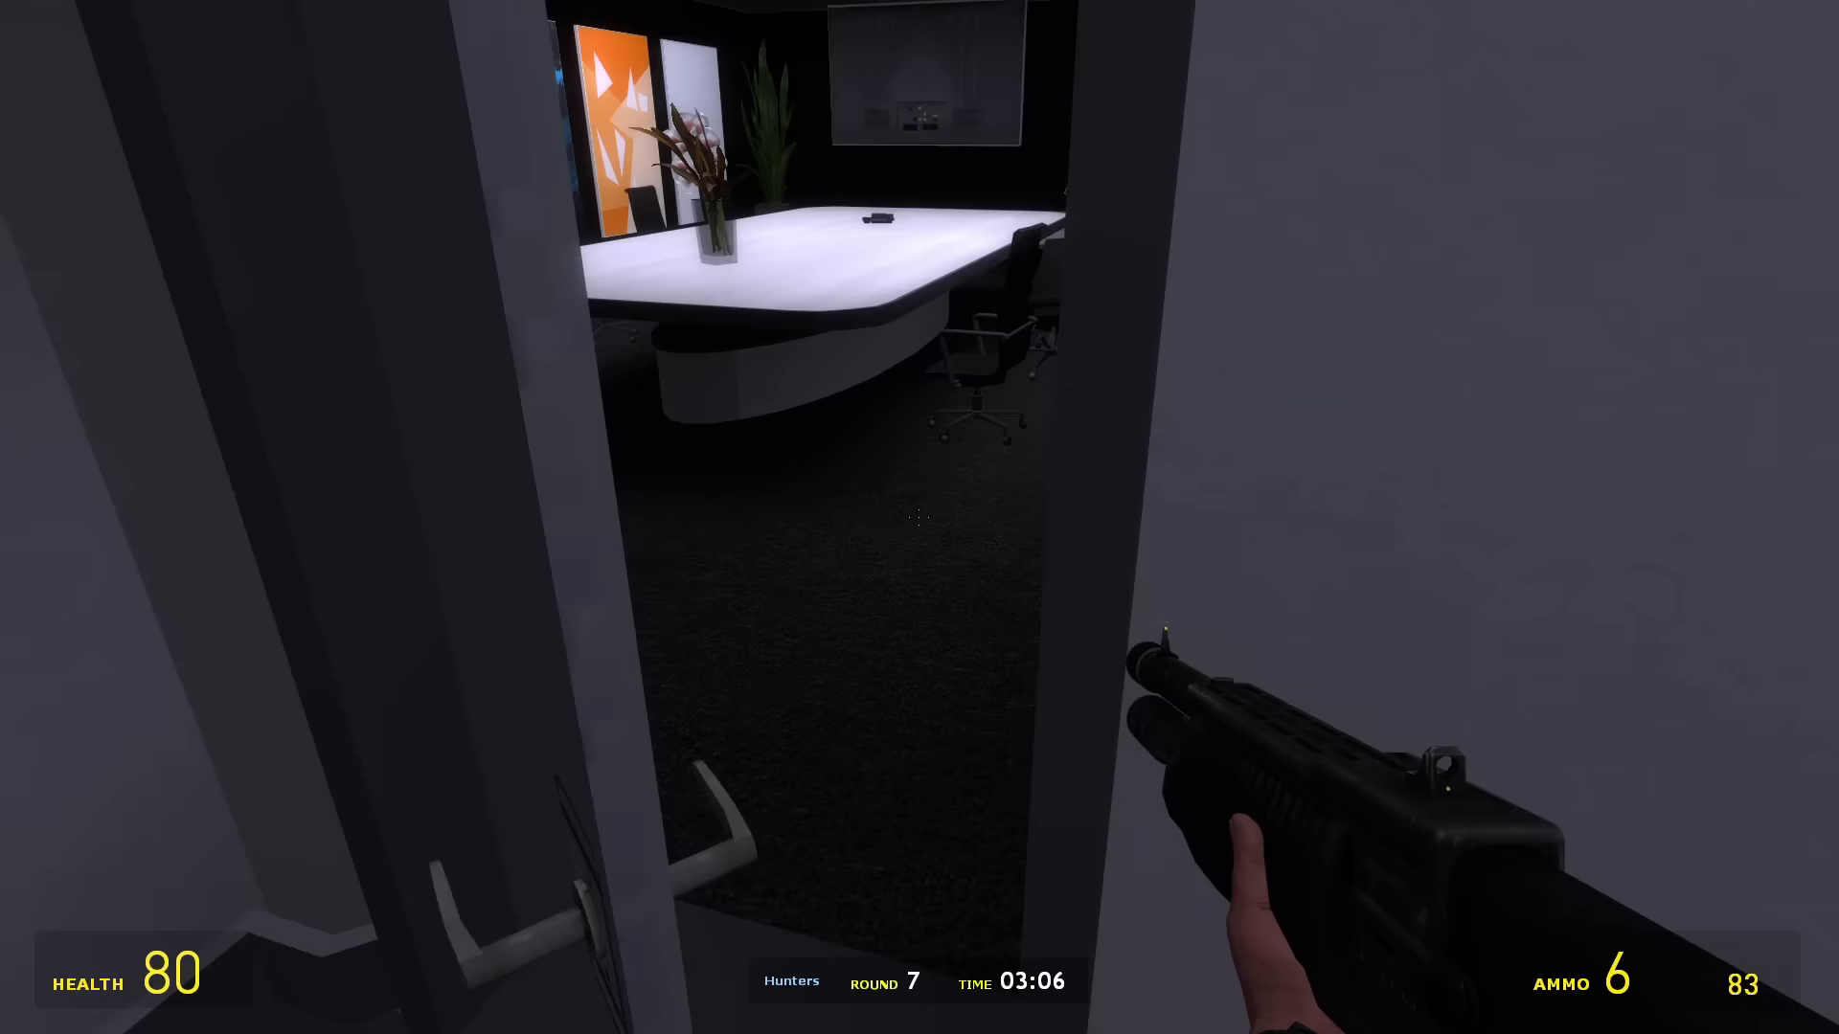
mouse_move(919, 517)
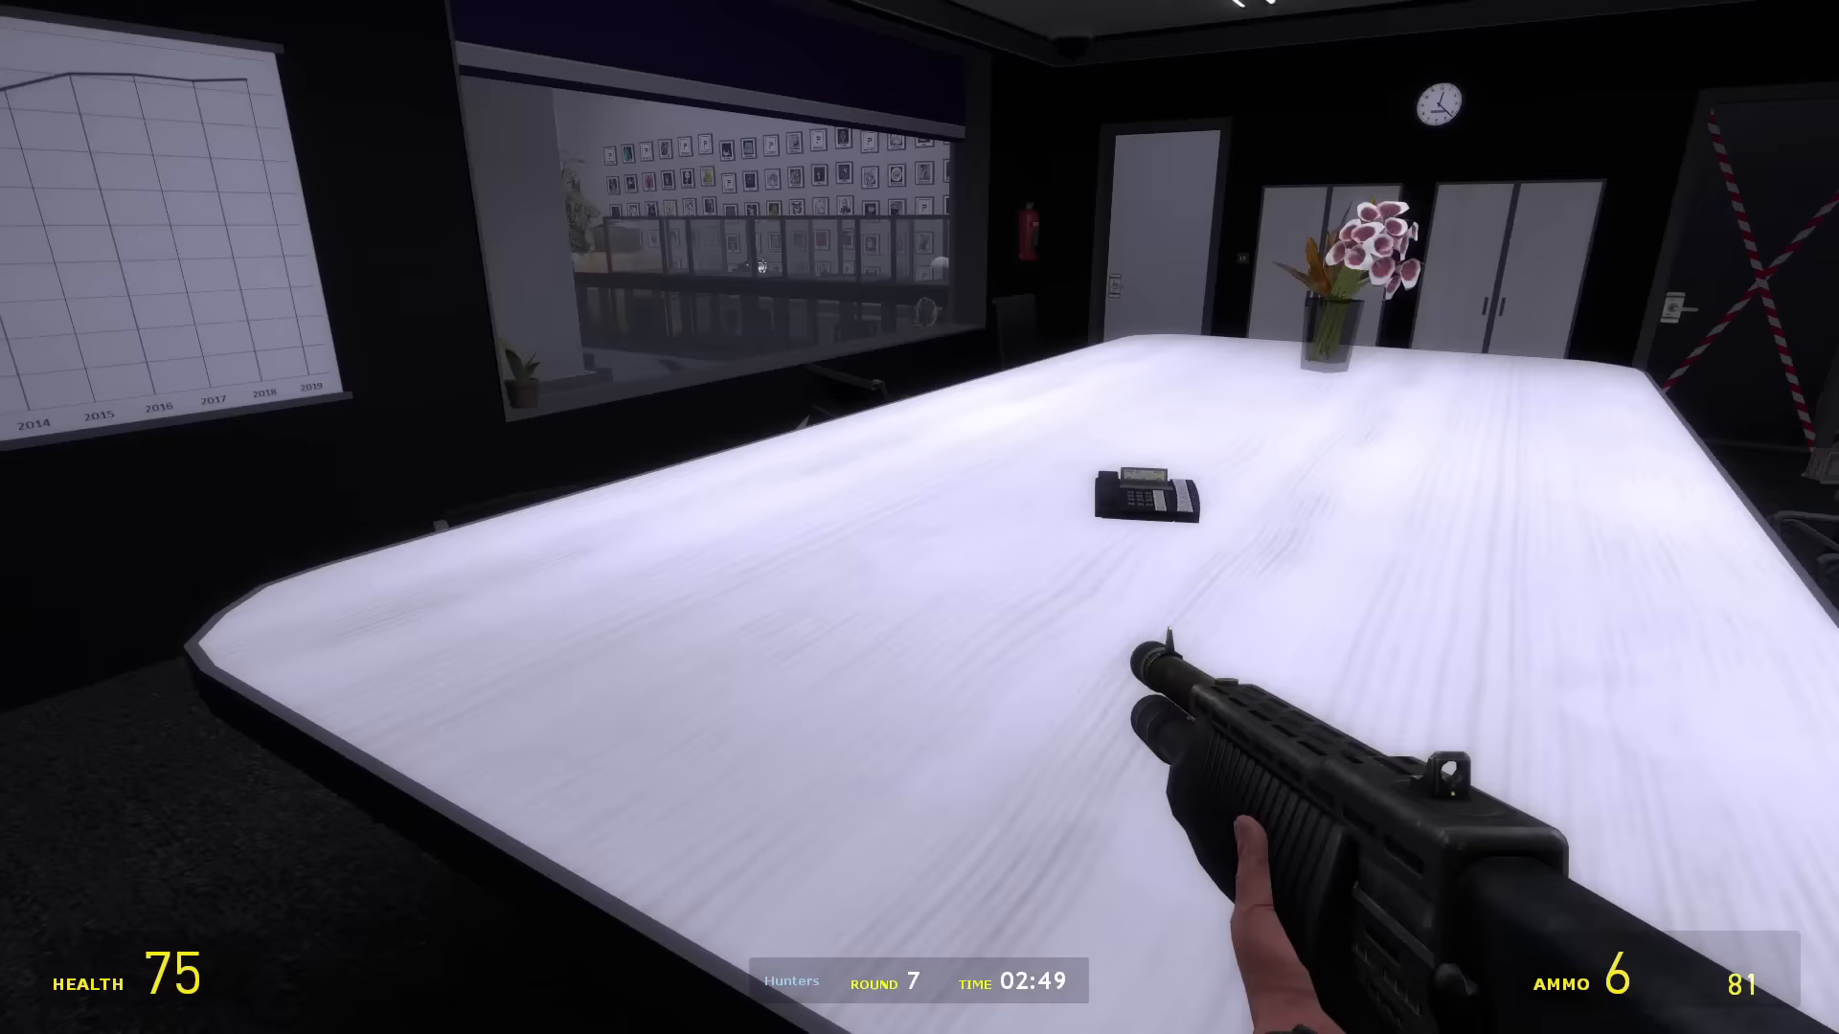
mouse_move(919, 517)
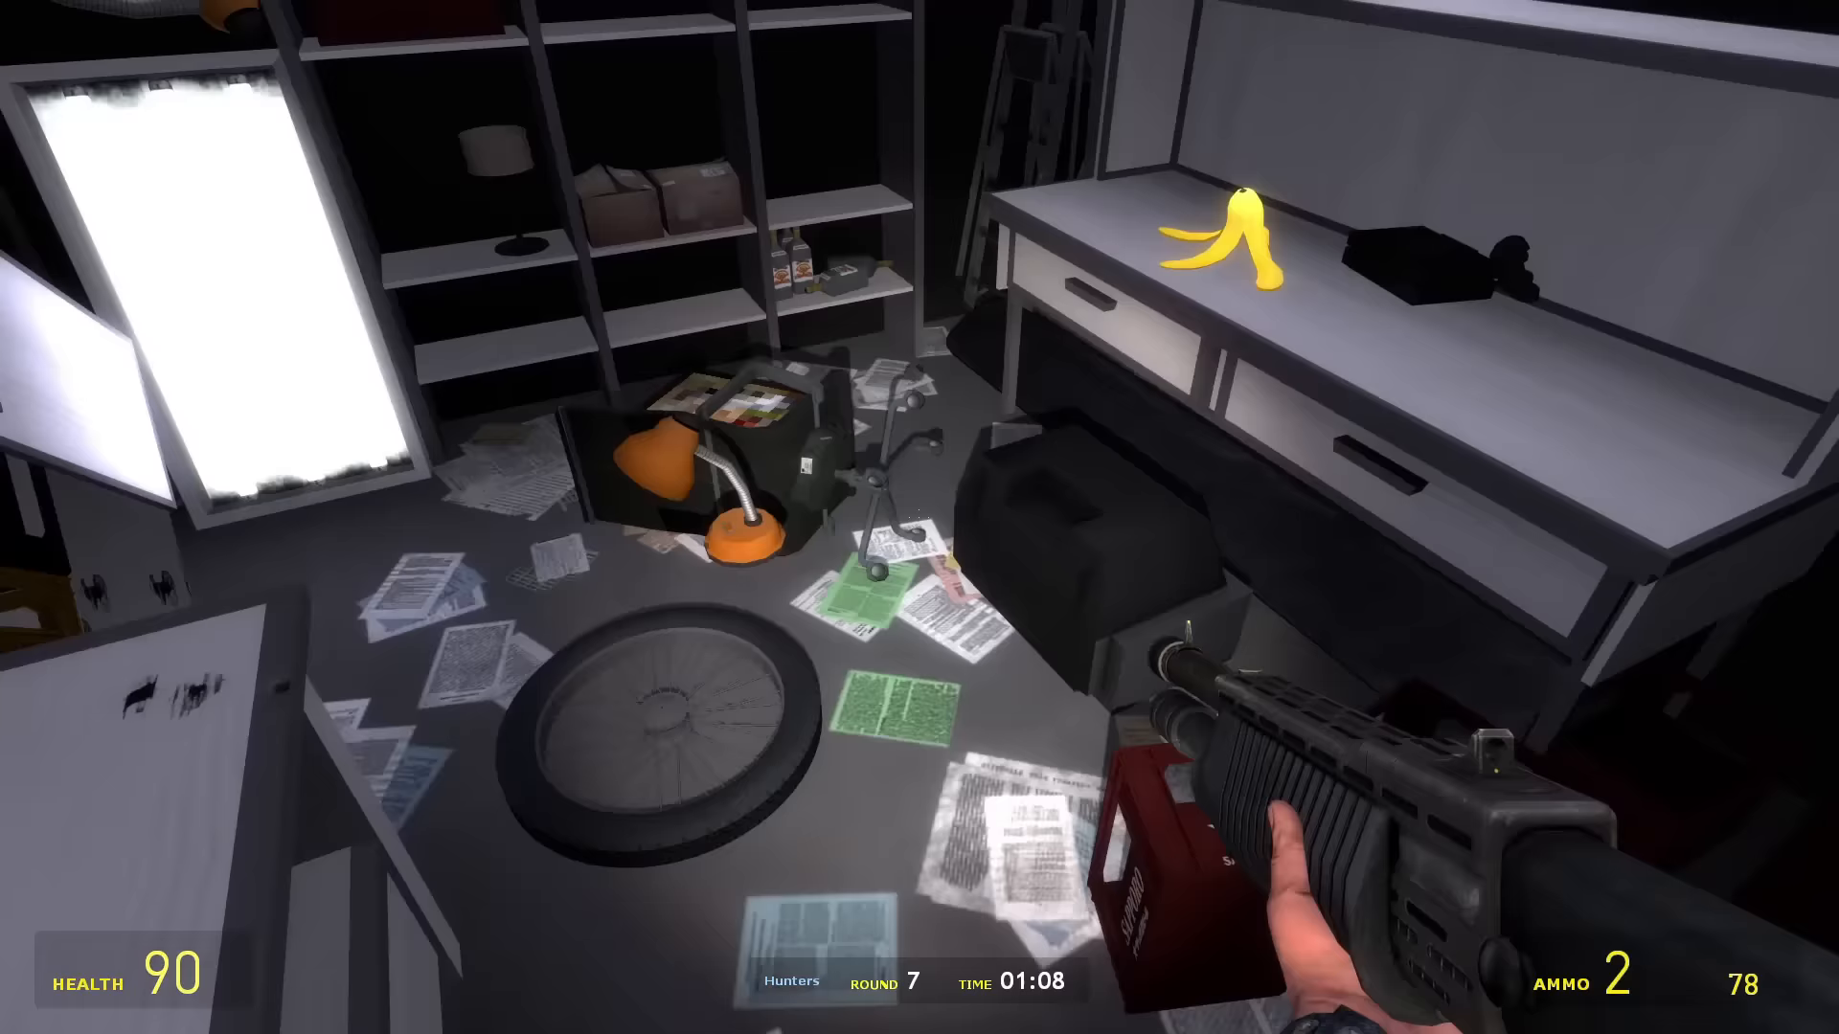
- Fire the shotgun at a suspicious prop while sweeping the storage room
click(919, 517)
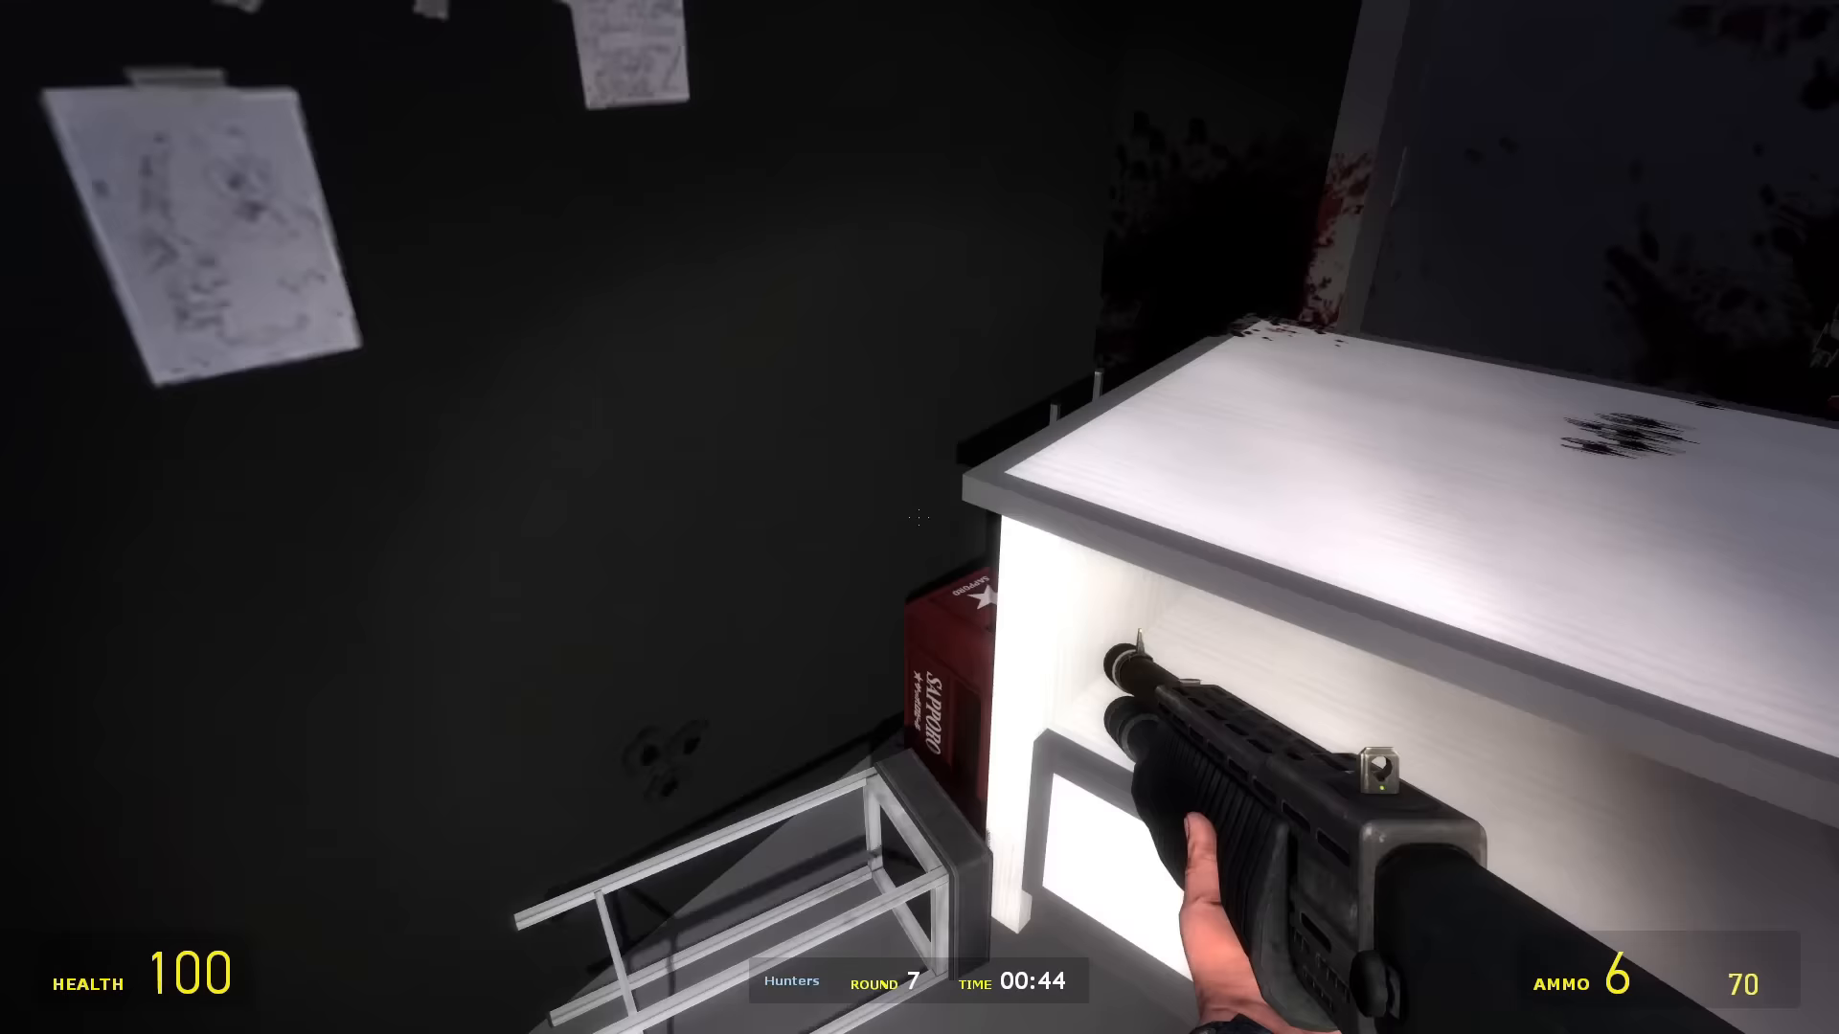
mouse_move(919, 518)
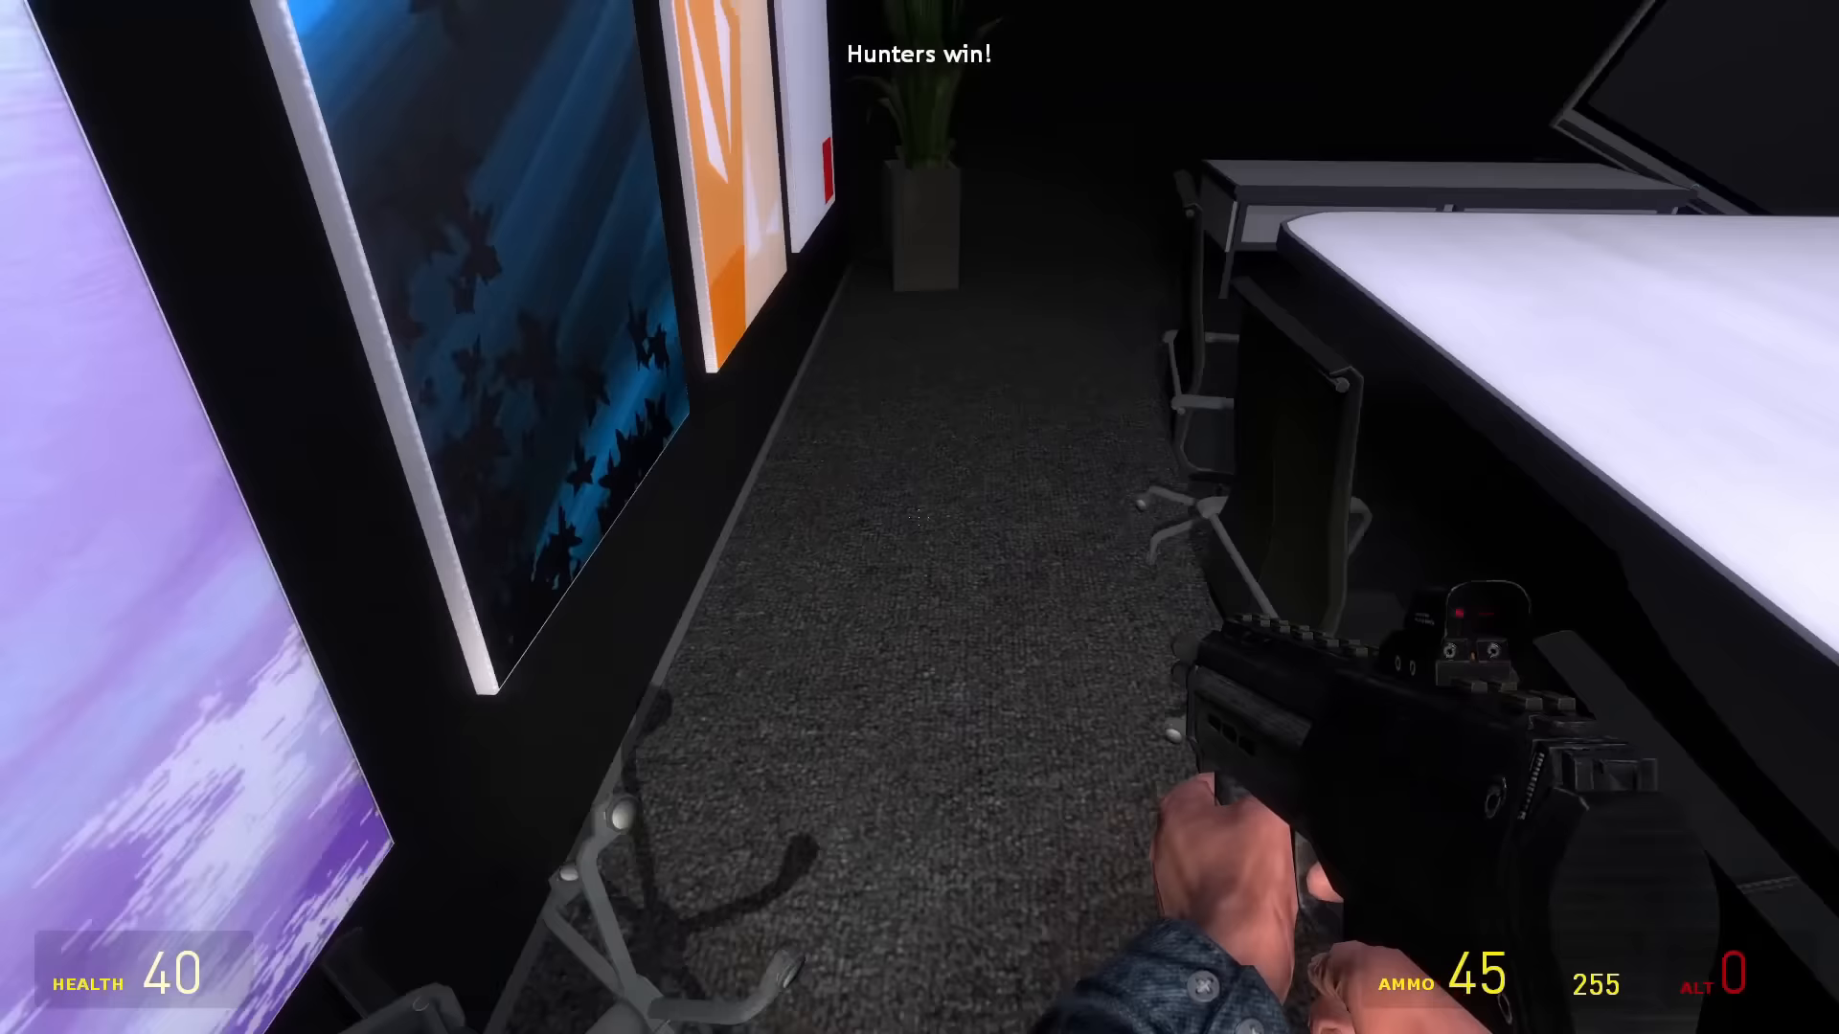
mouse_move(920, 517)
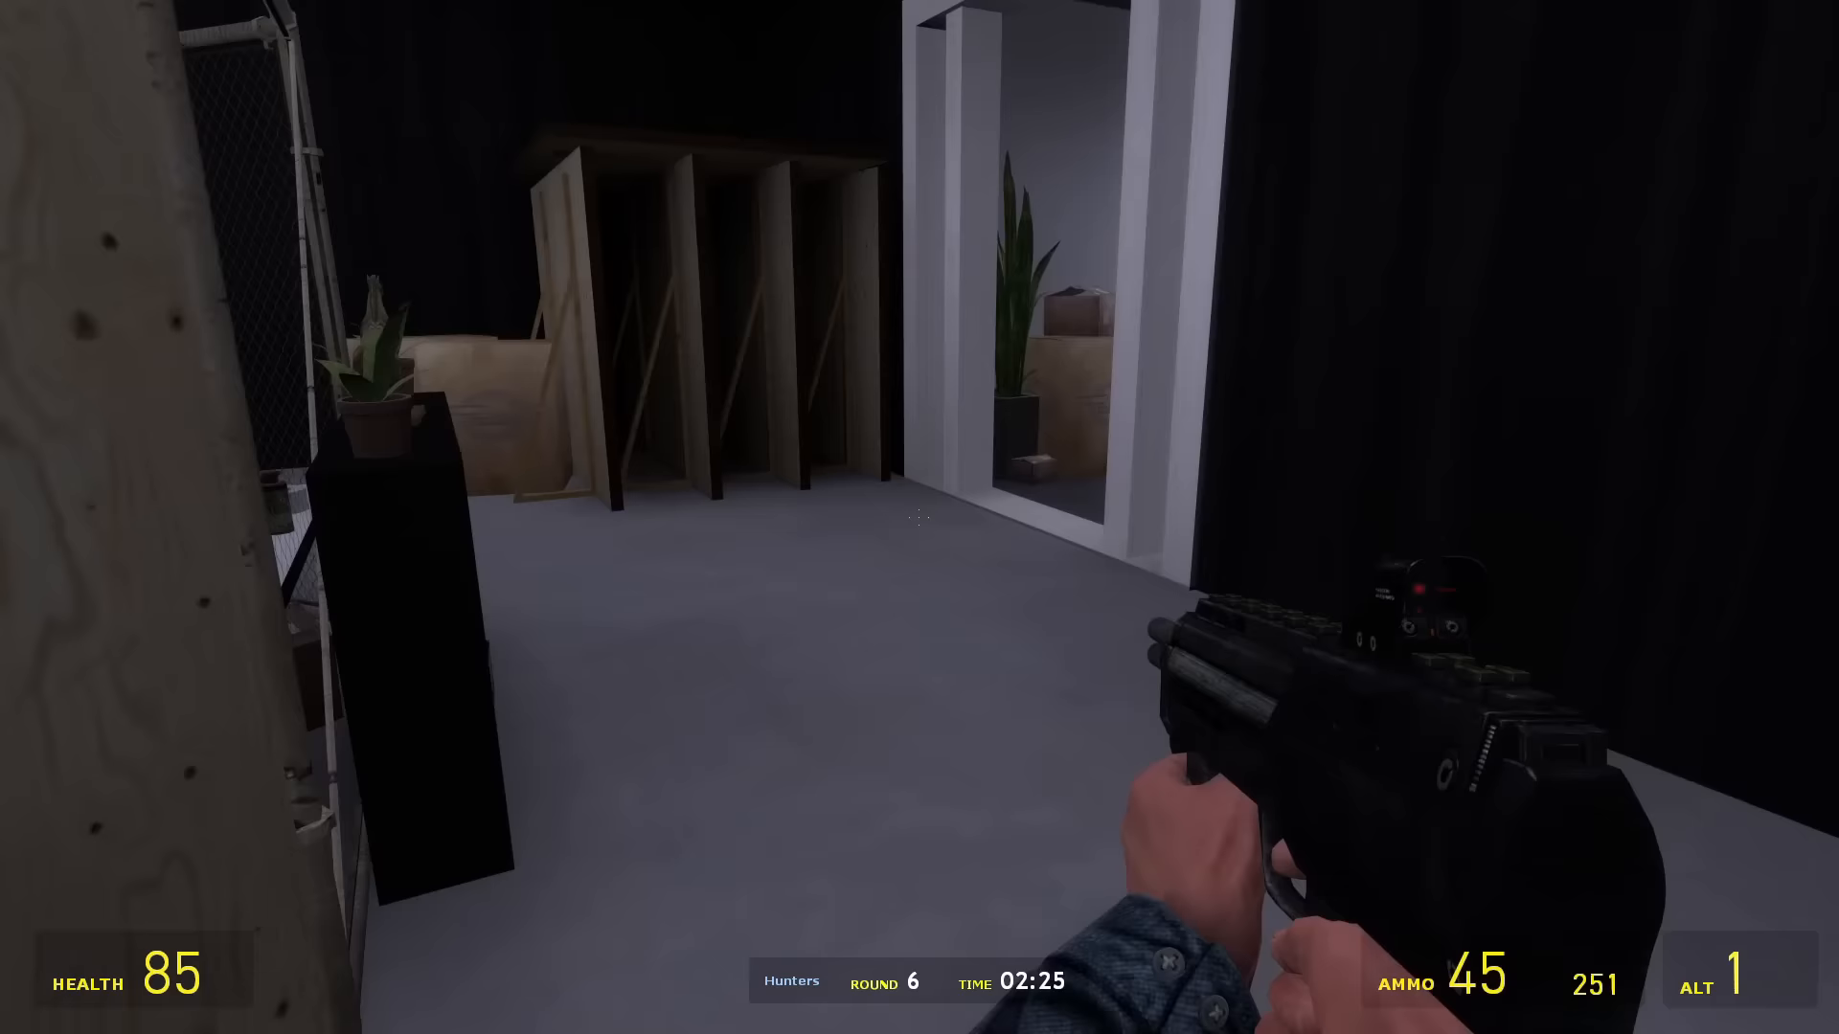
mouse_move(919, 517)
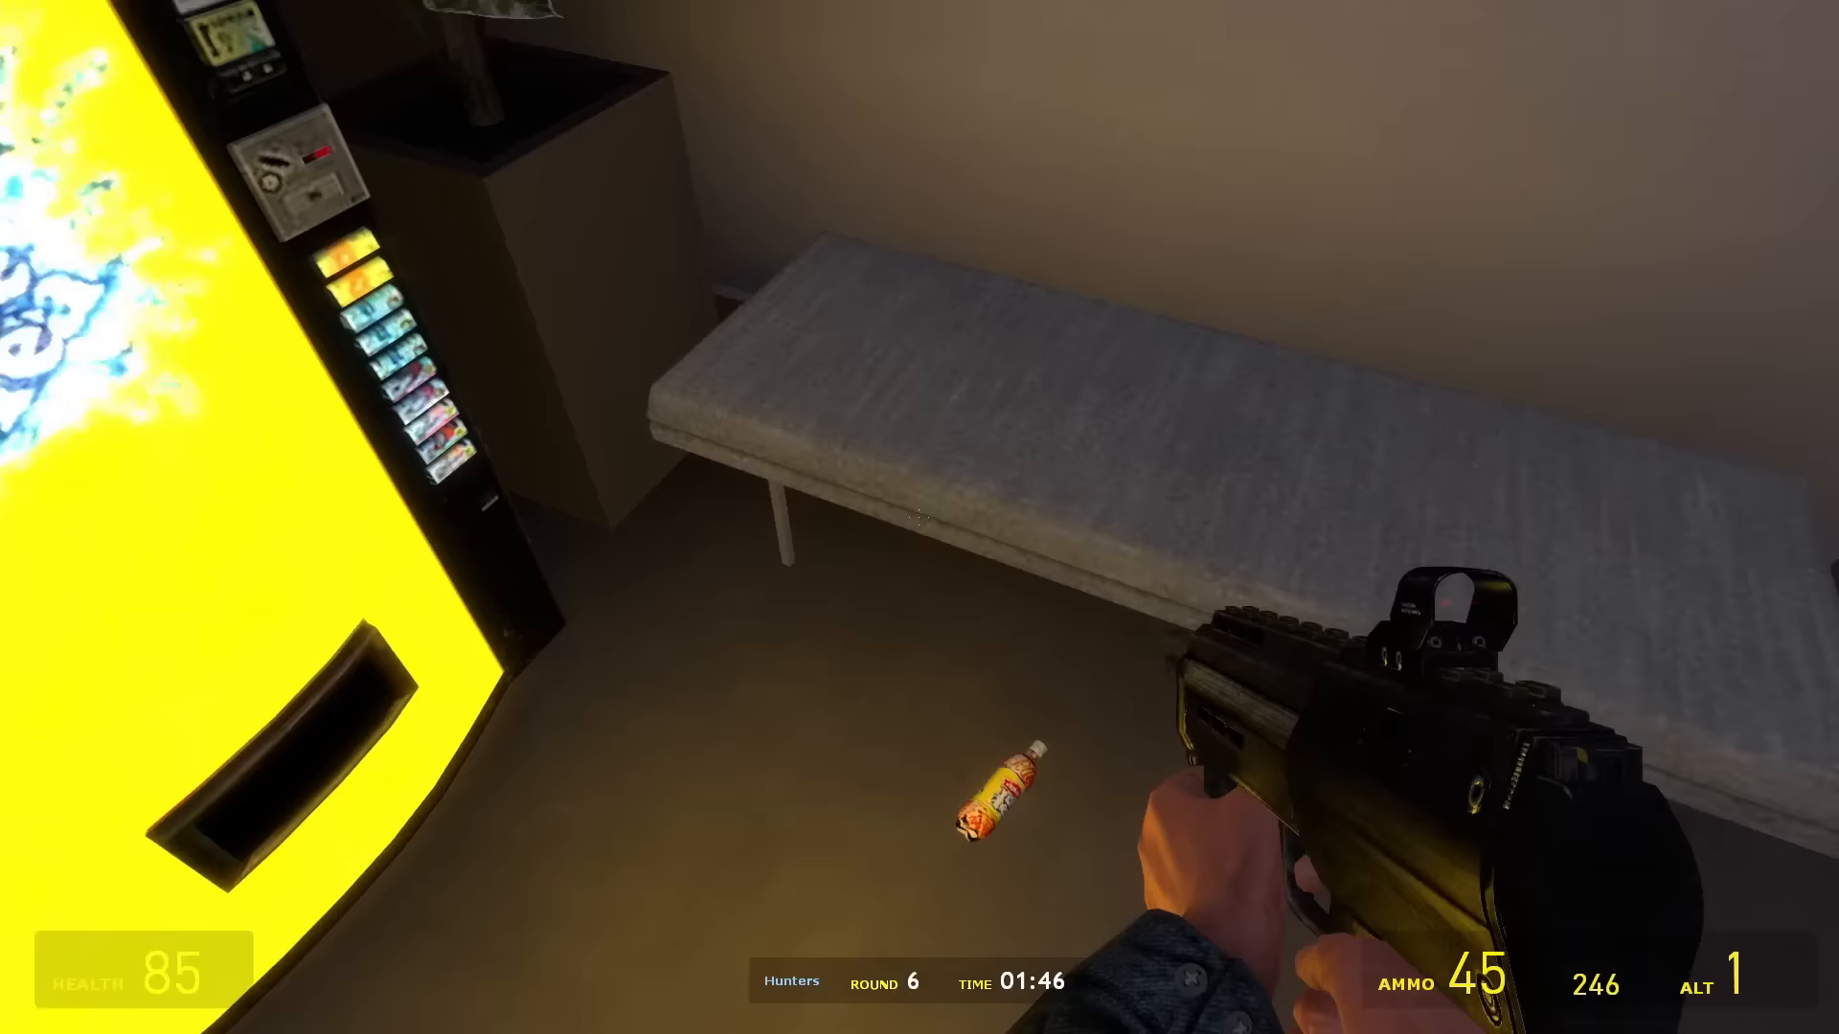
mouse_move(919, 517)
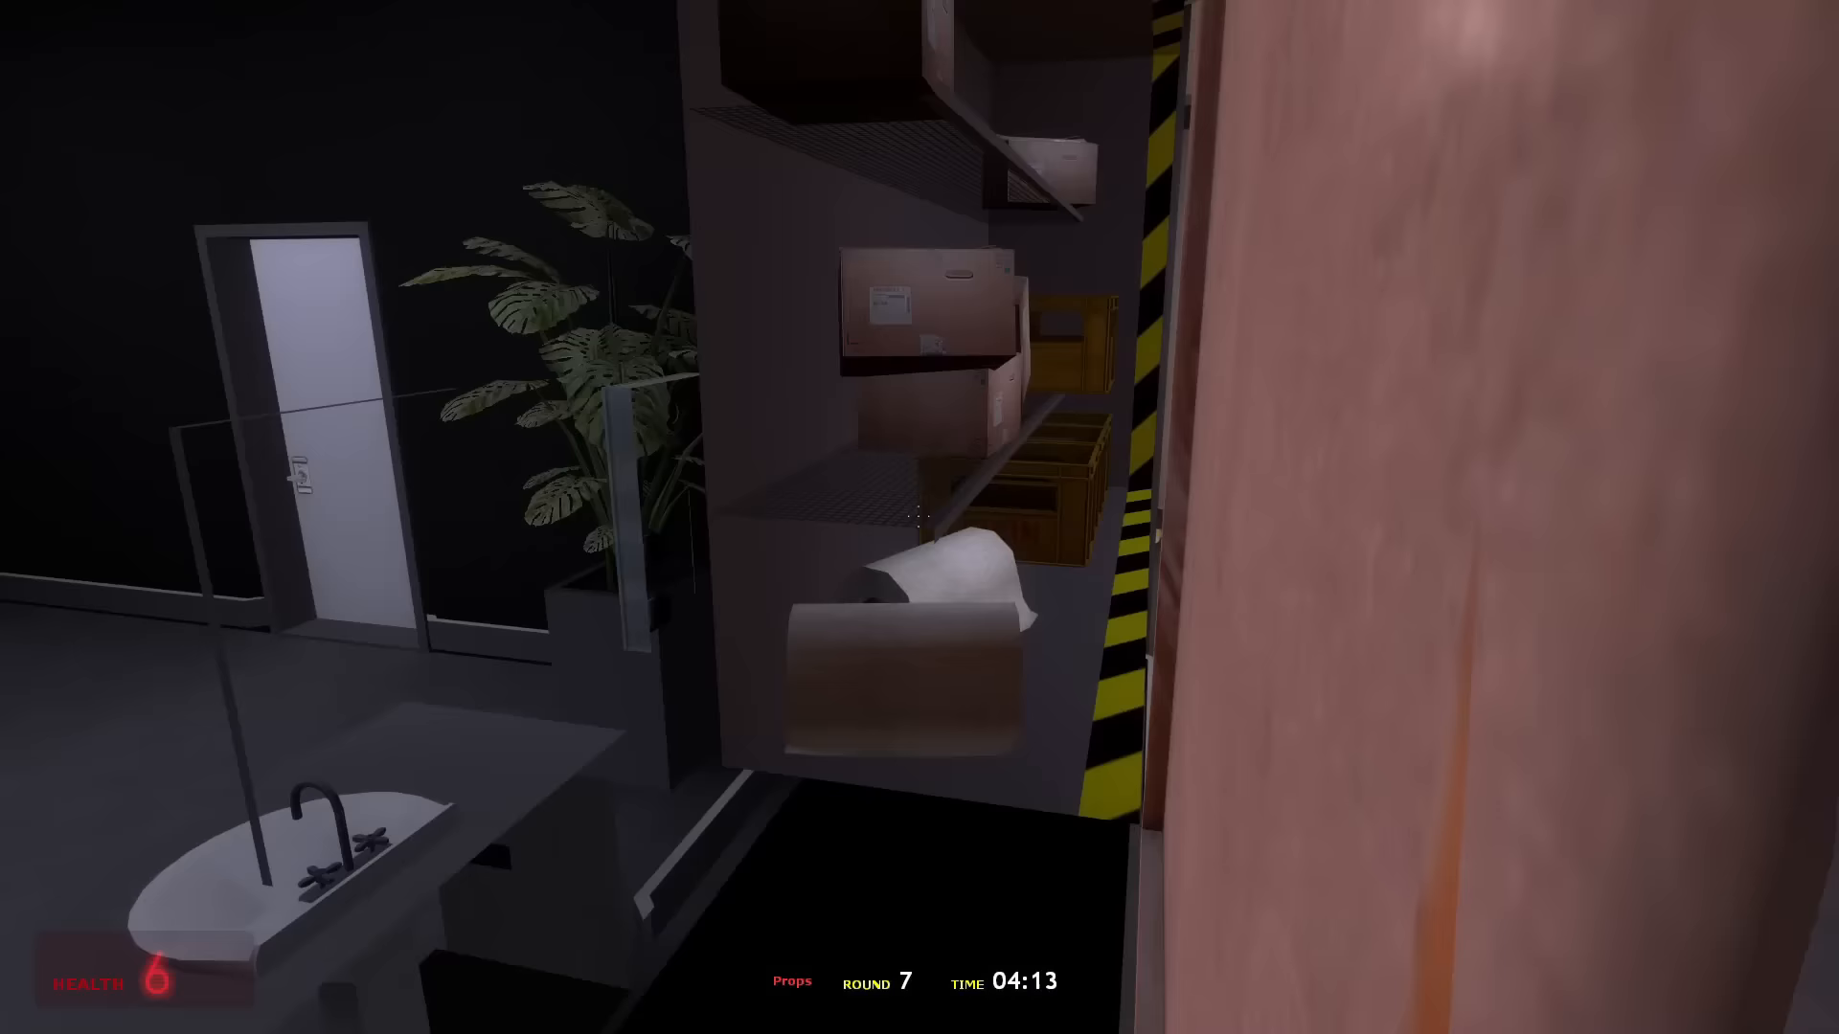
mouse_move(919, 517)
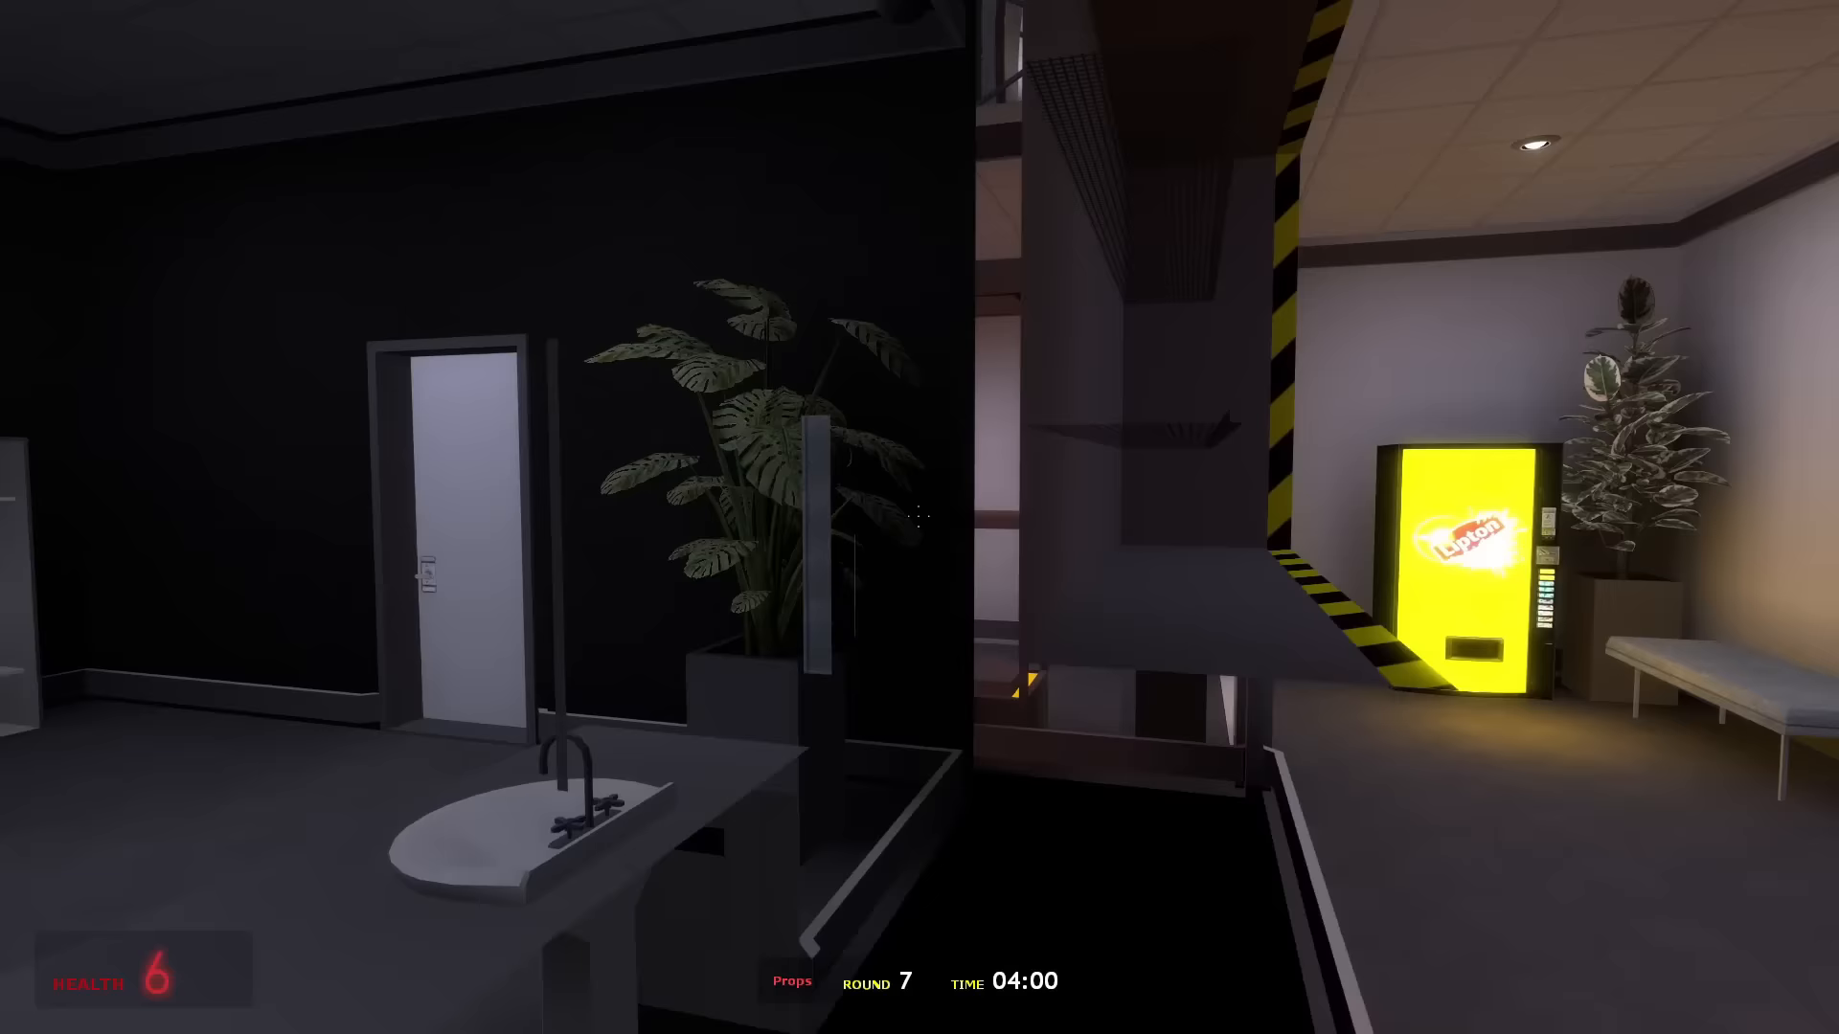
mouse_move(919, 517)
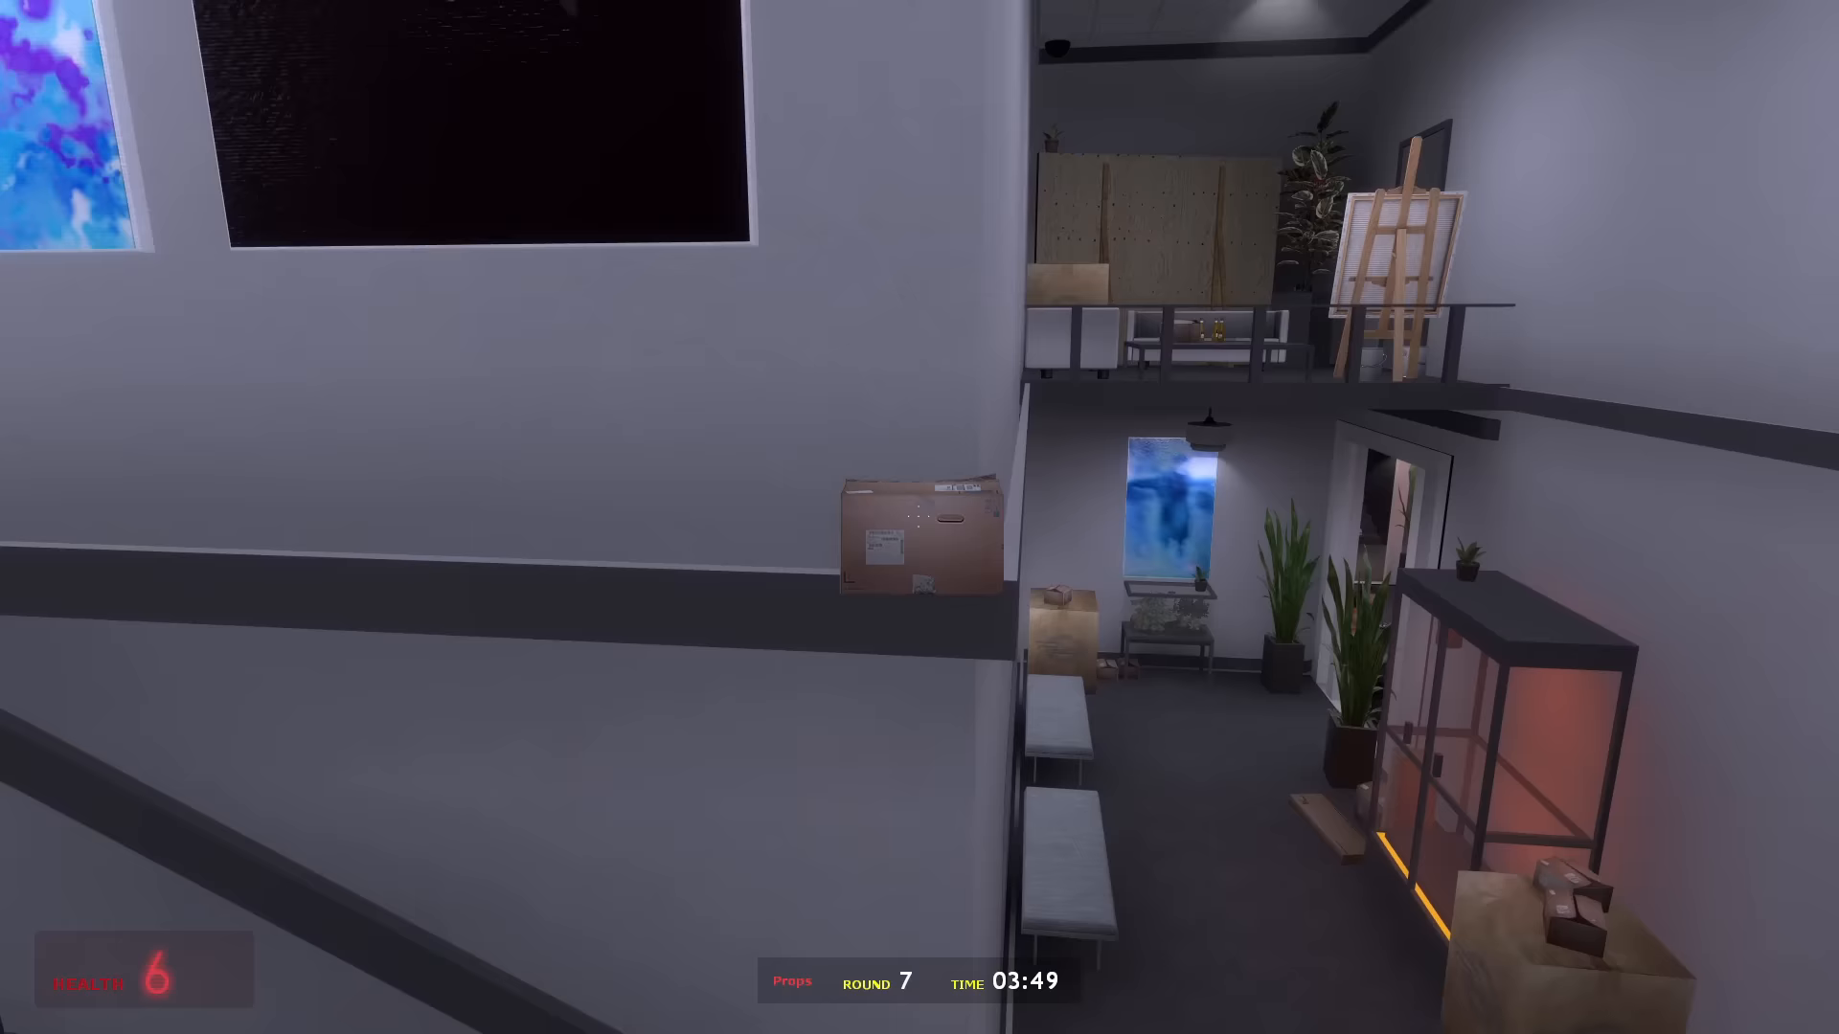
mouse_move(919, 517)
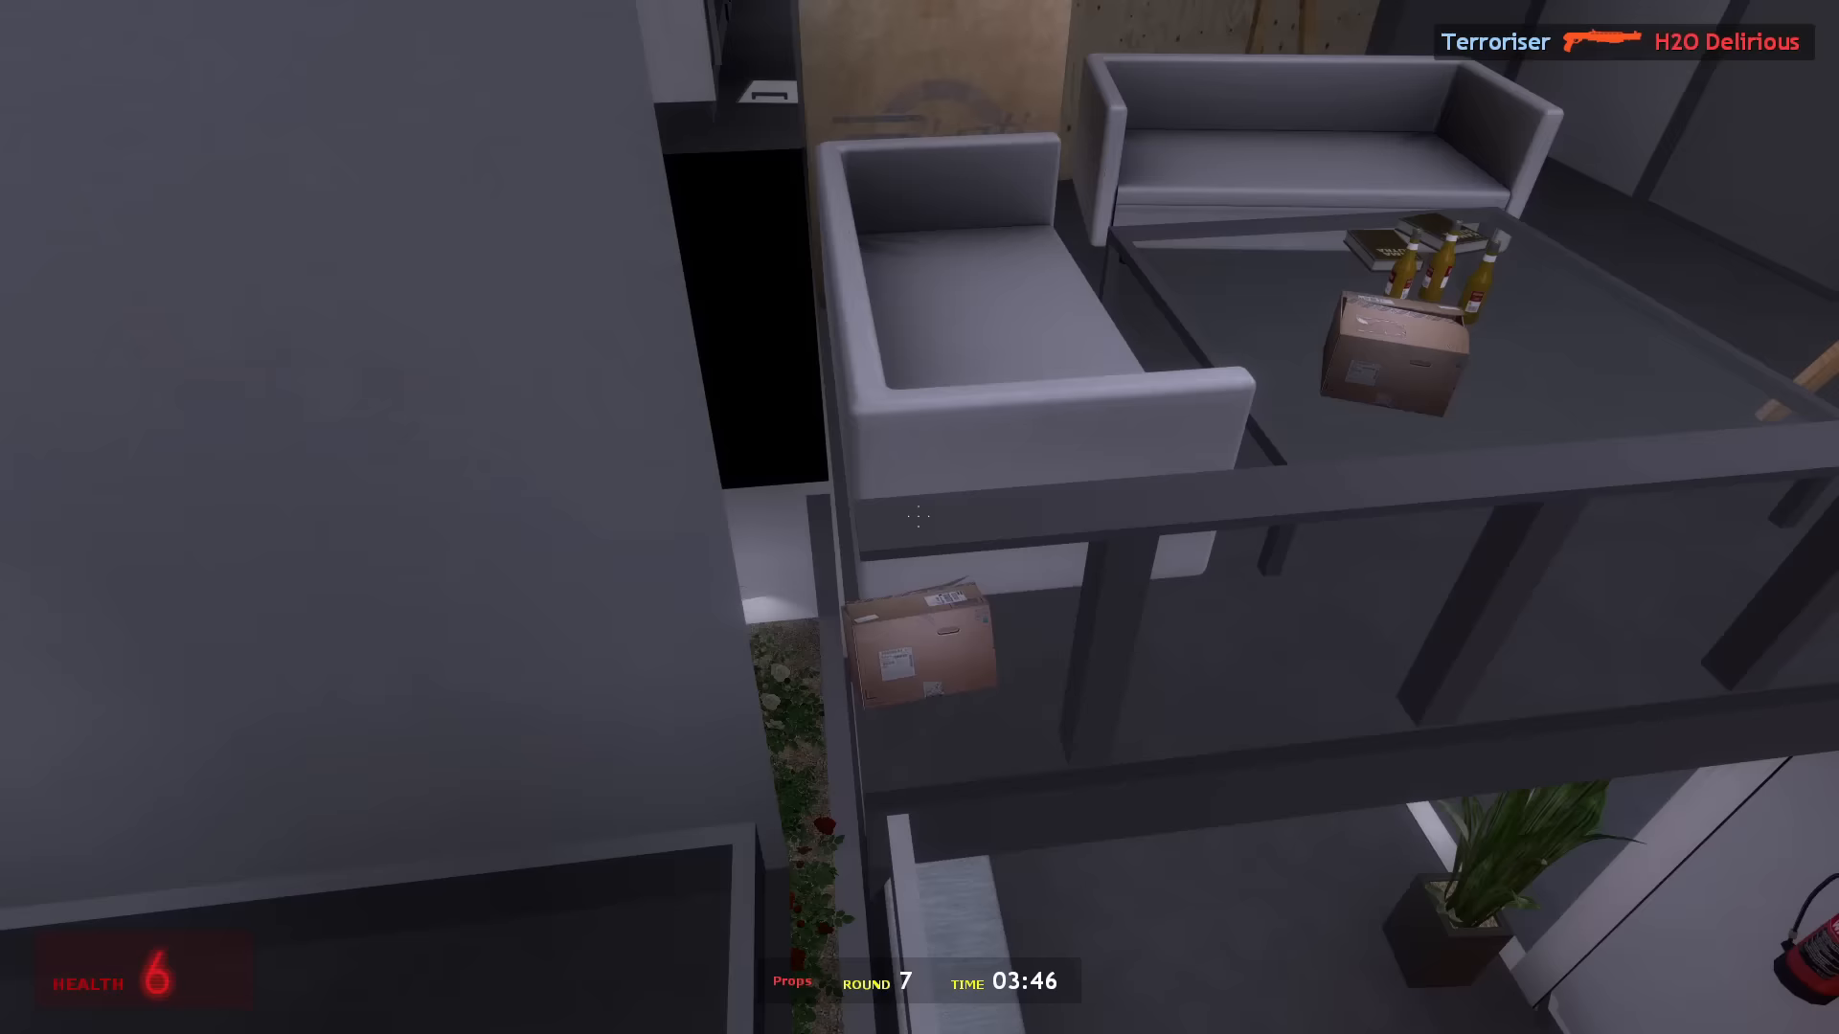
mouse_move(919, 518)
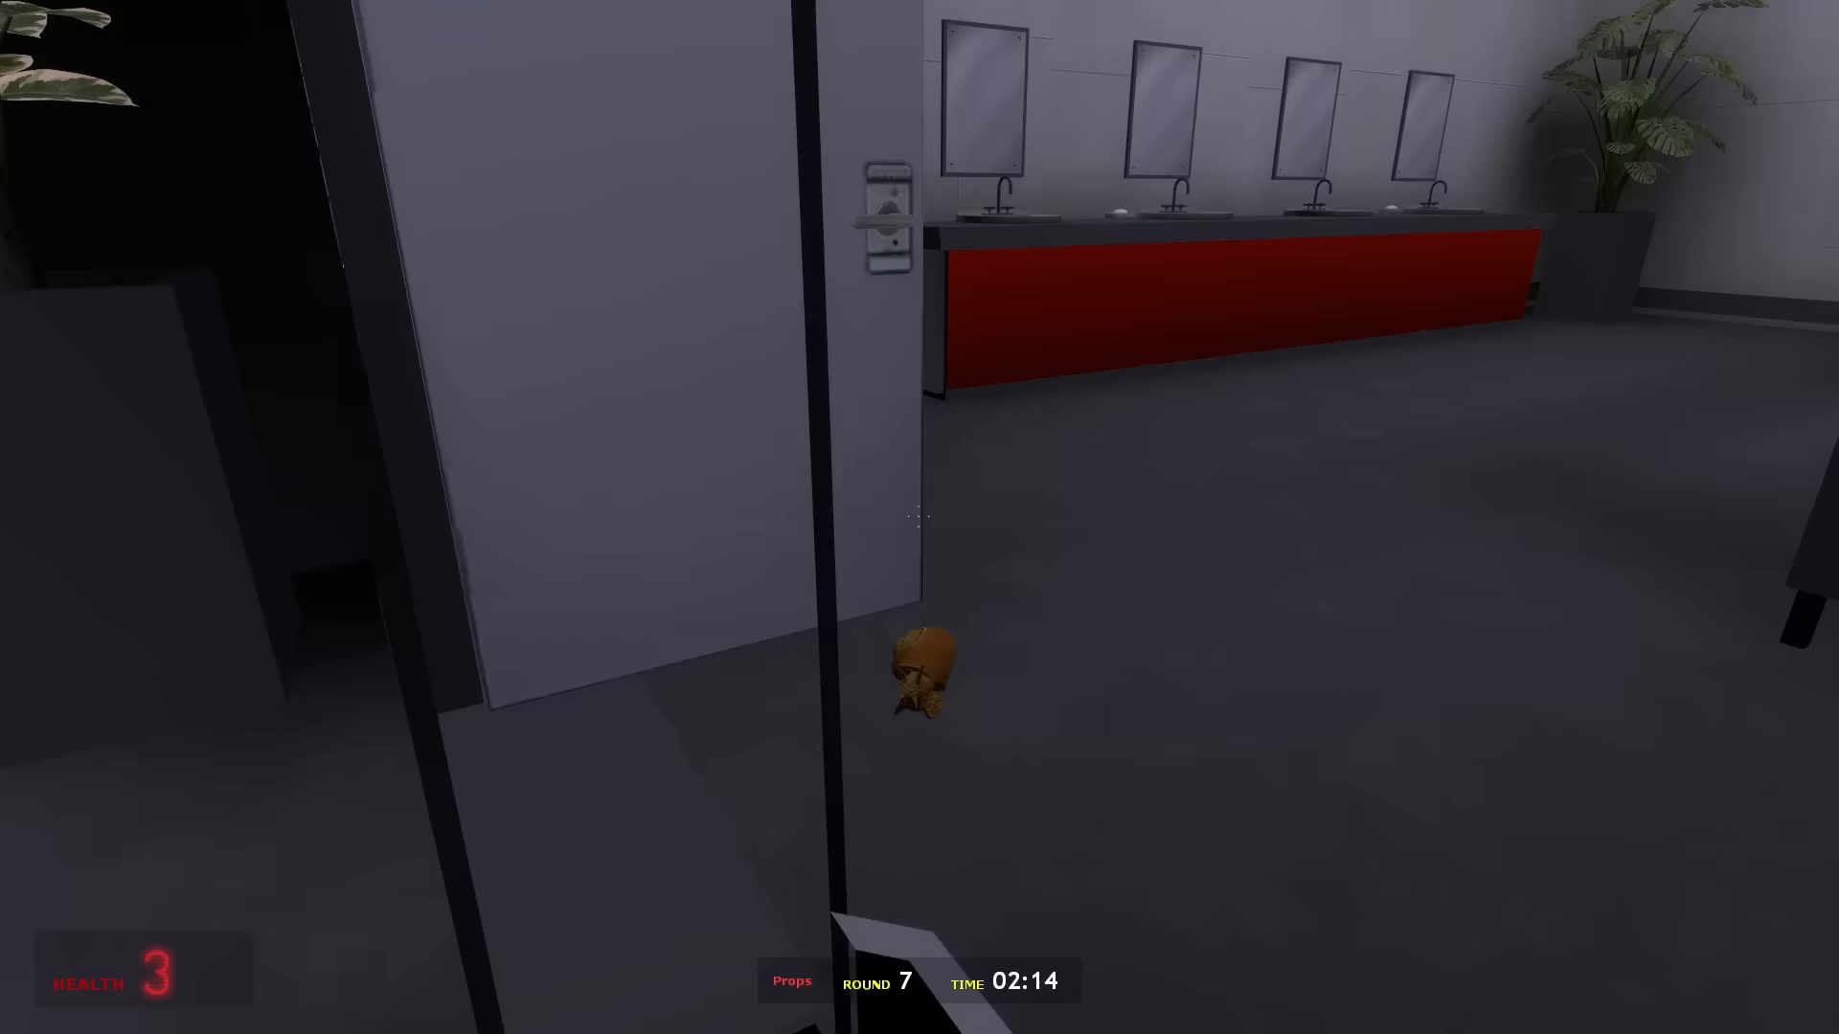
mouse_move(920, 515)
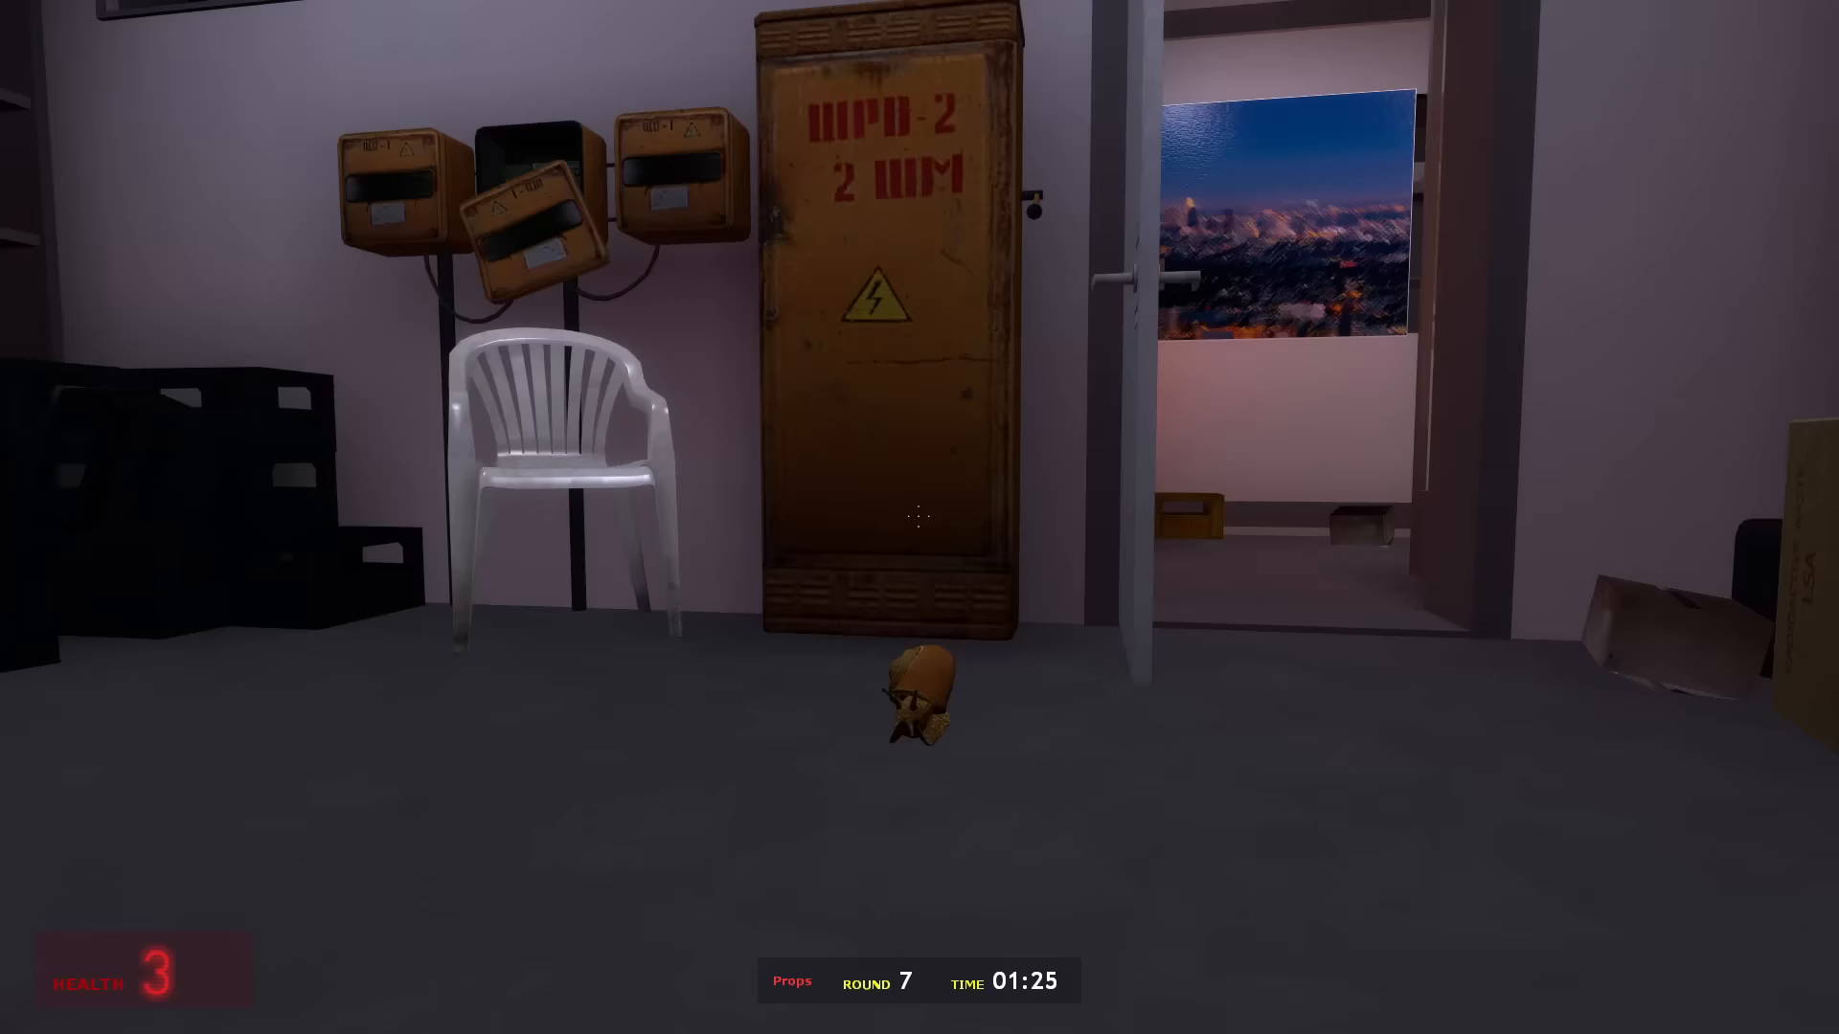
mouse_move(920, 517)
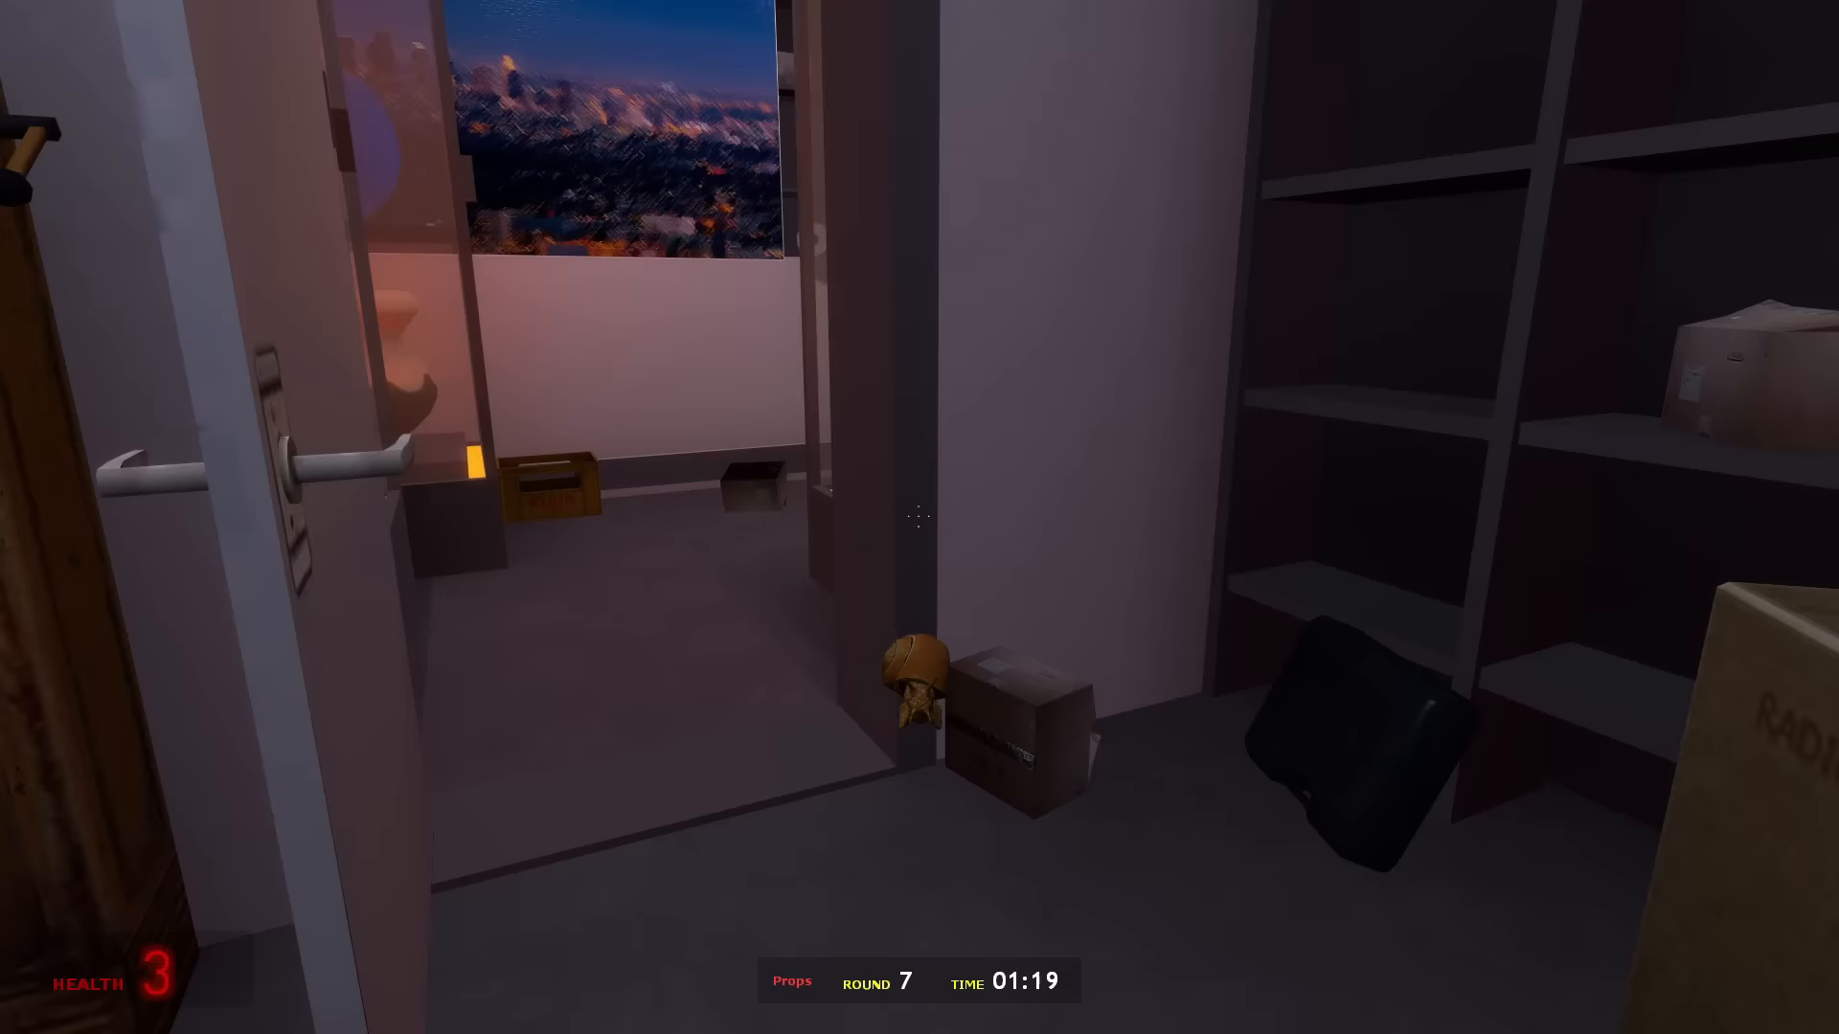
mouse_move(919, 517)
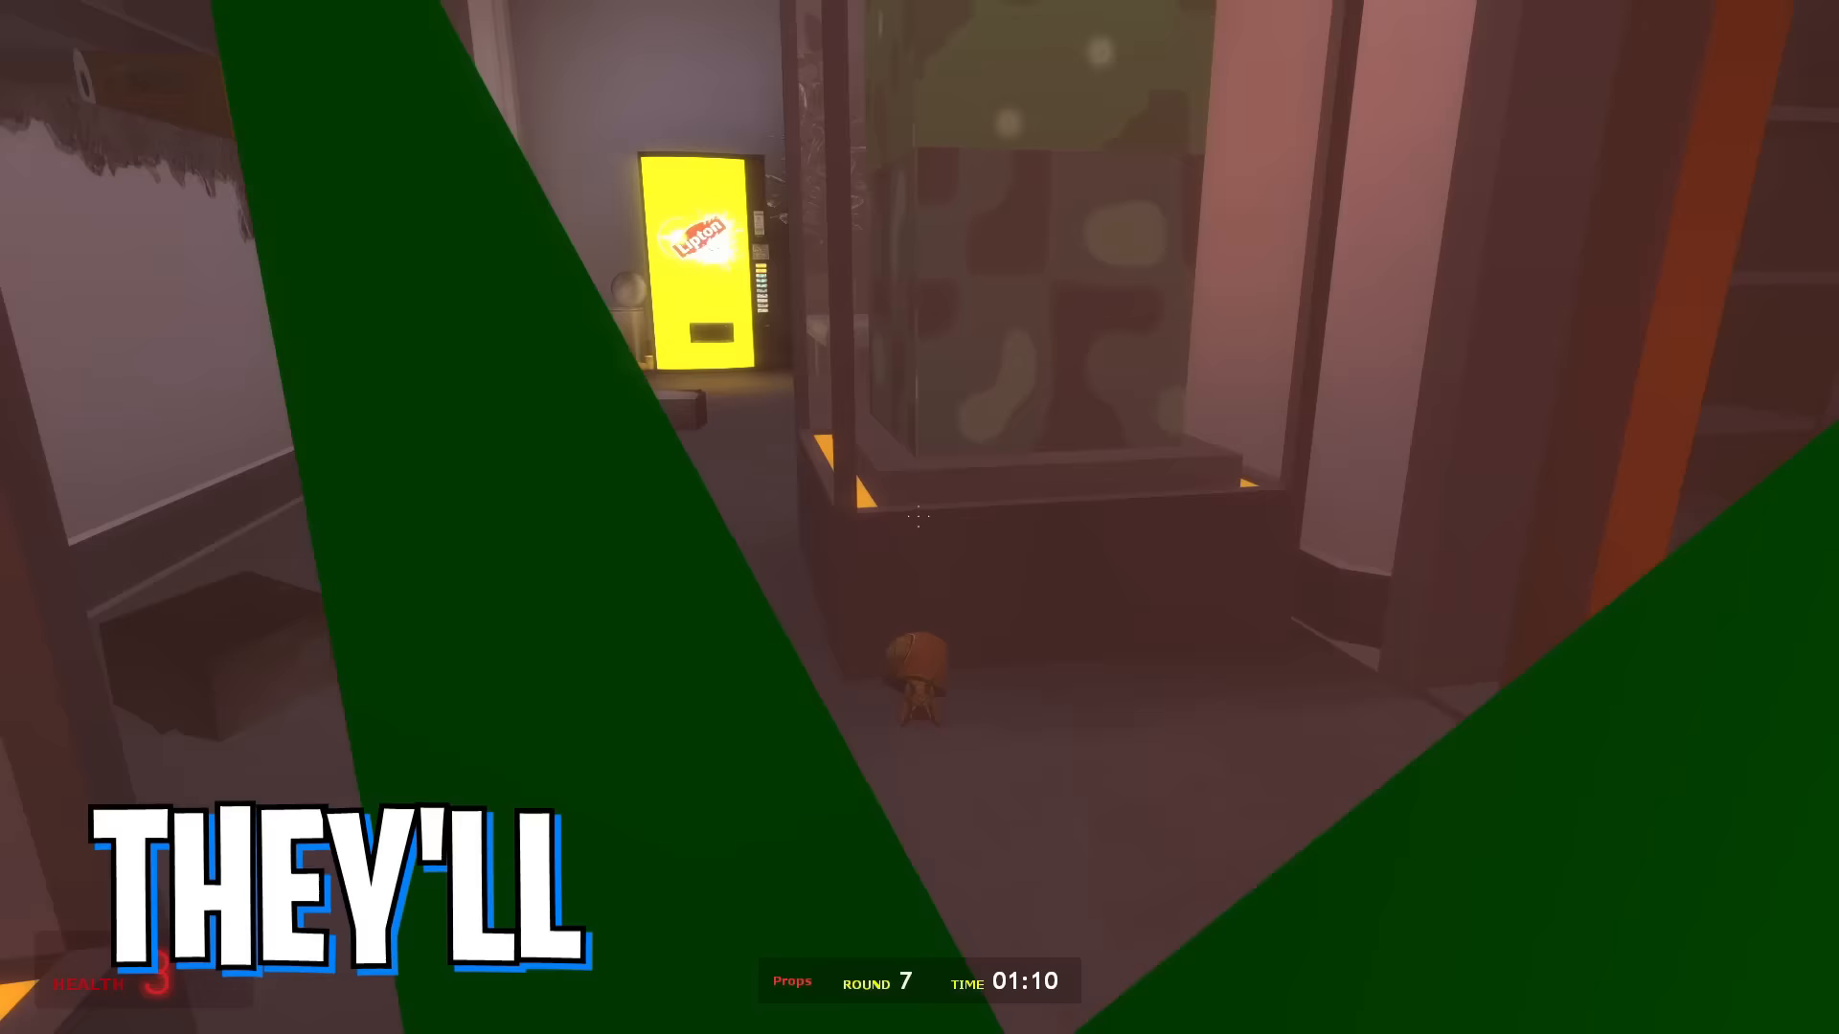
mouse_move(919, 517)
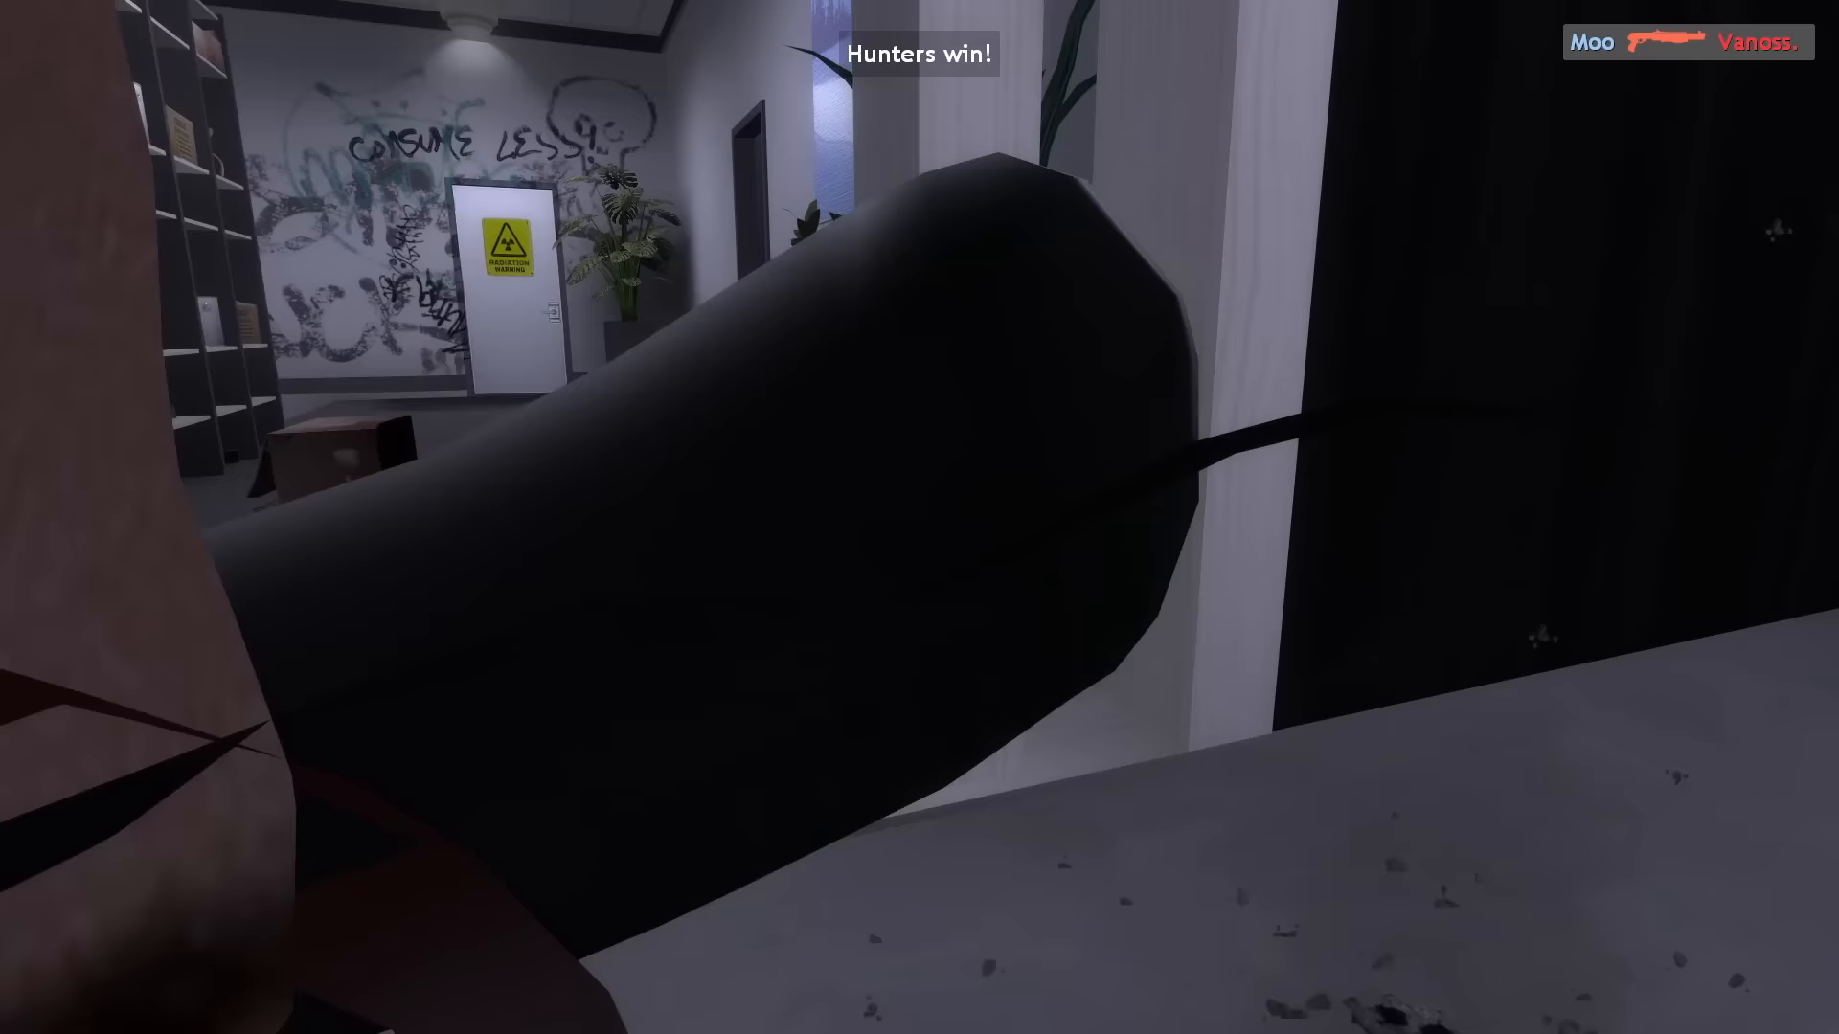
mouse_move(919, 517)
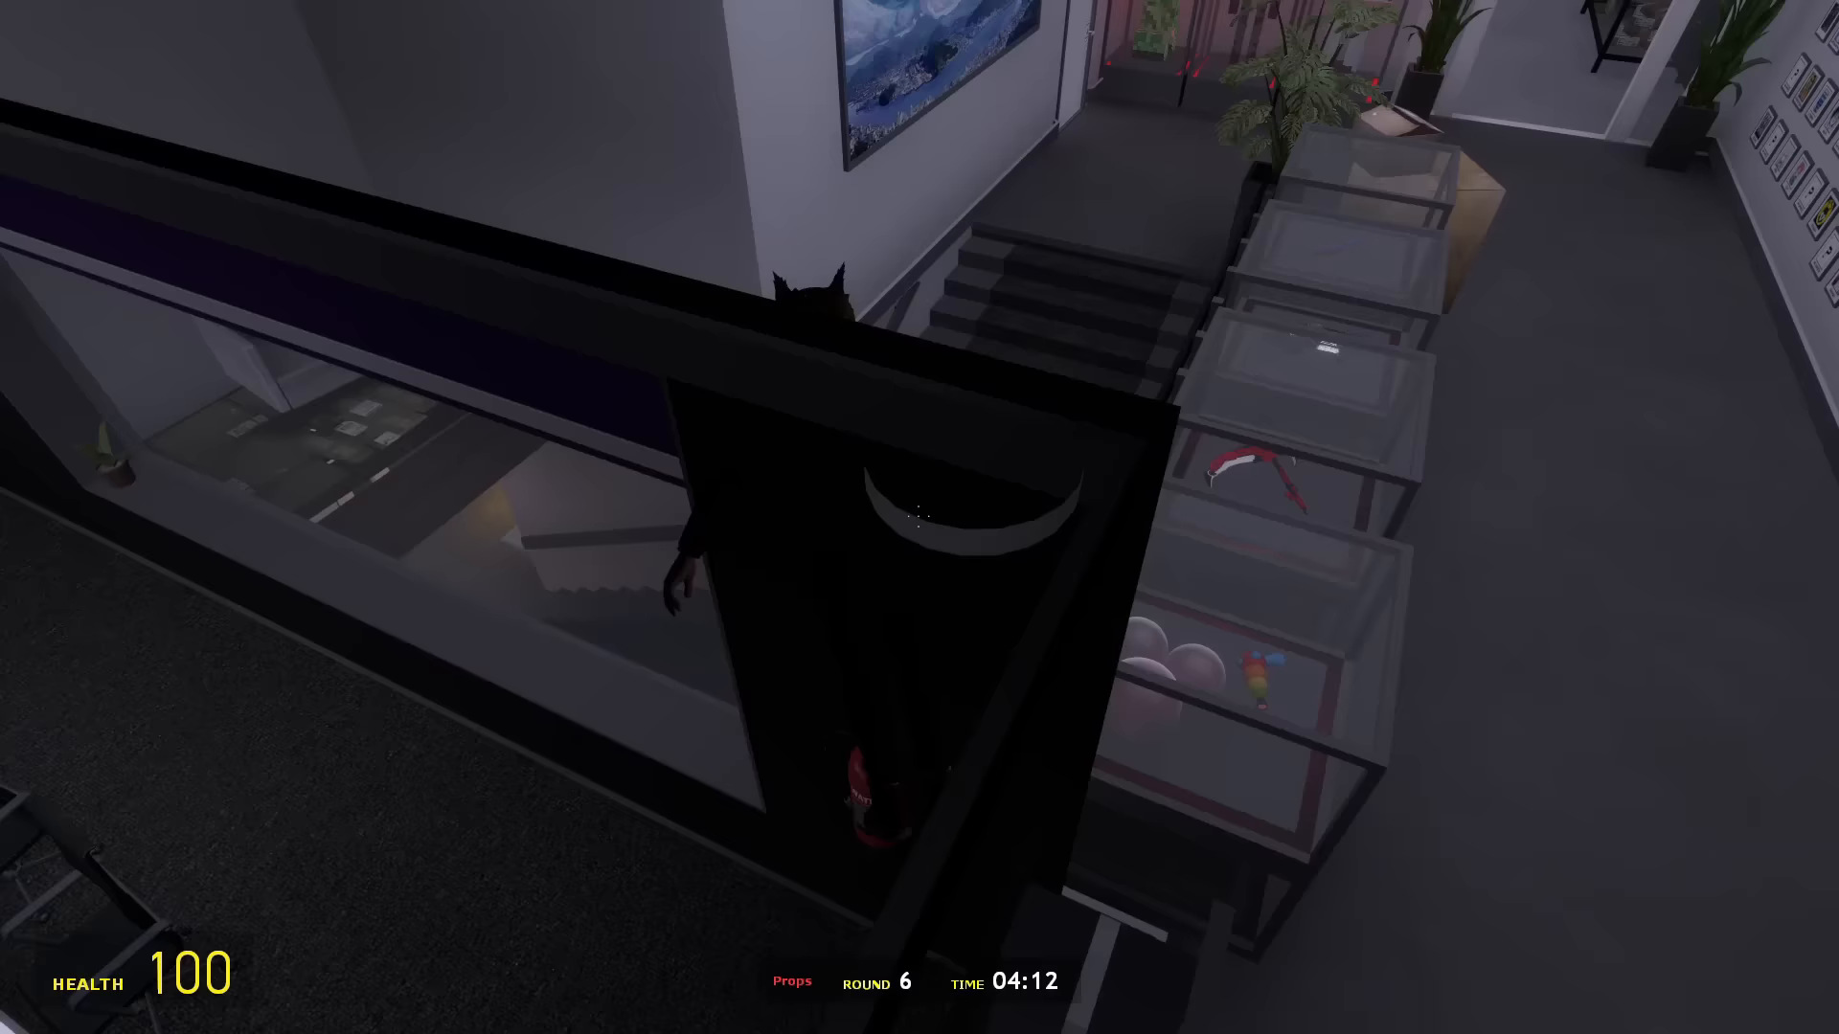
mouse_move(919, 517)
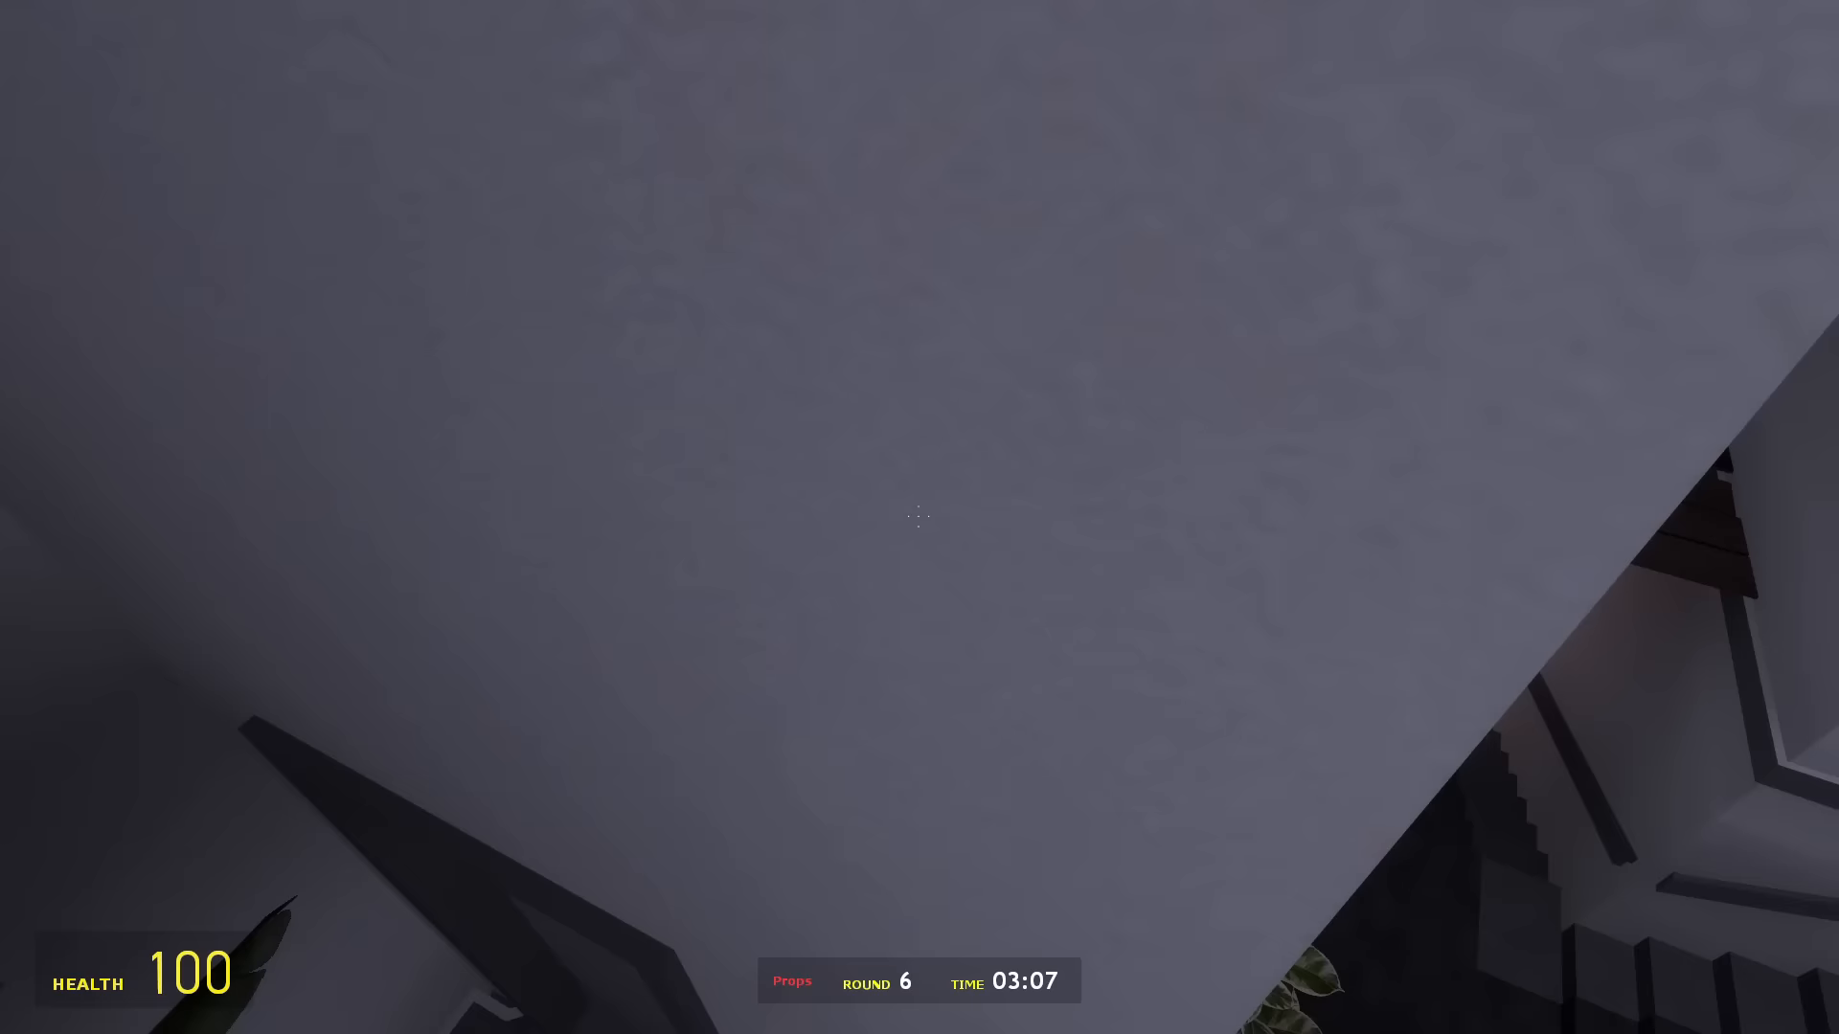
mouse_move(919, 517)
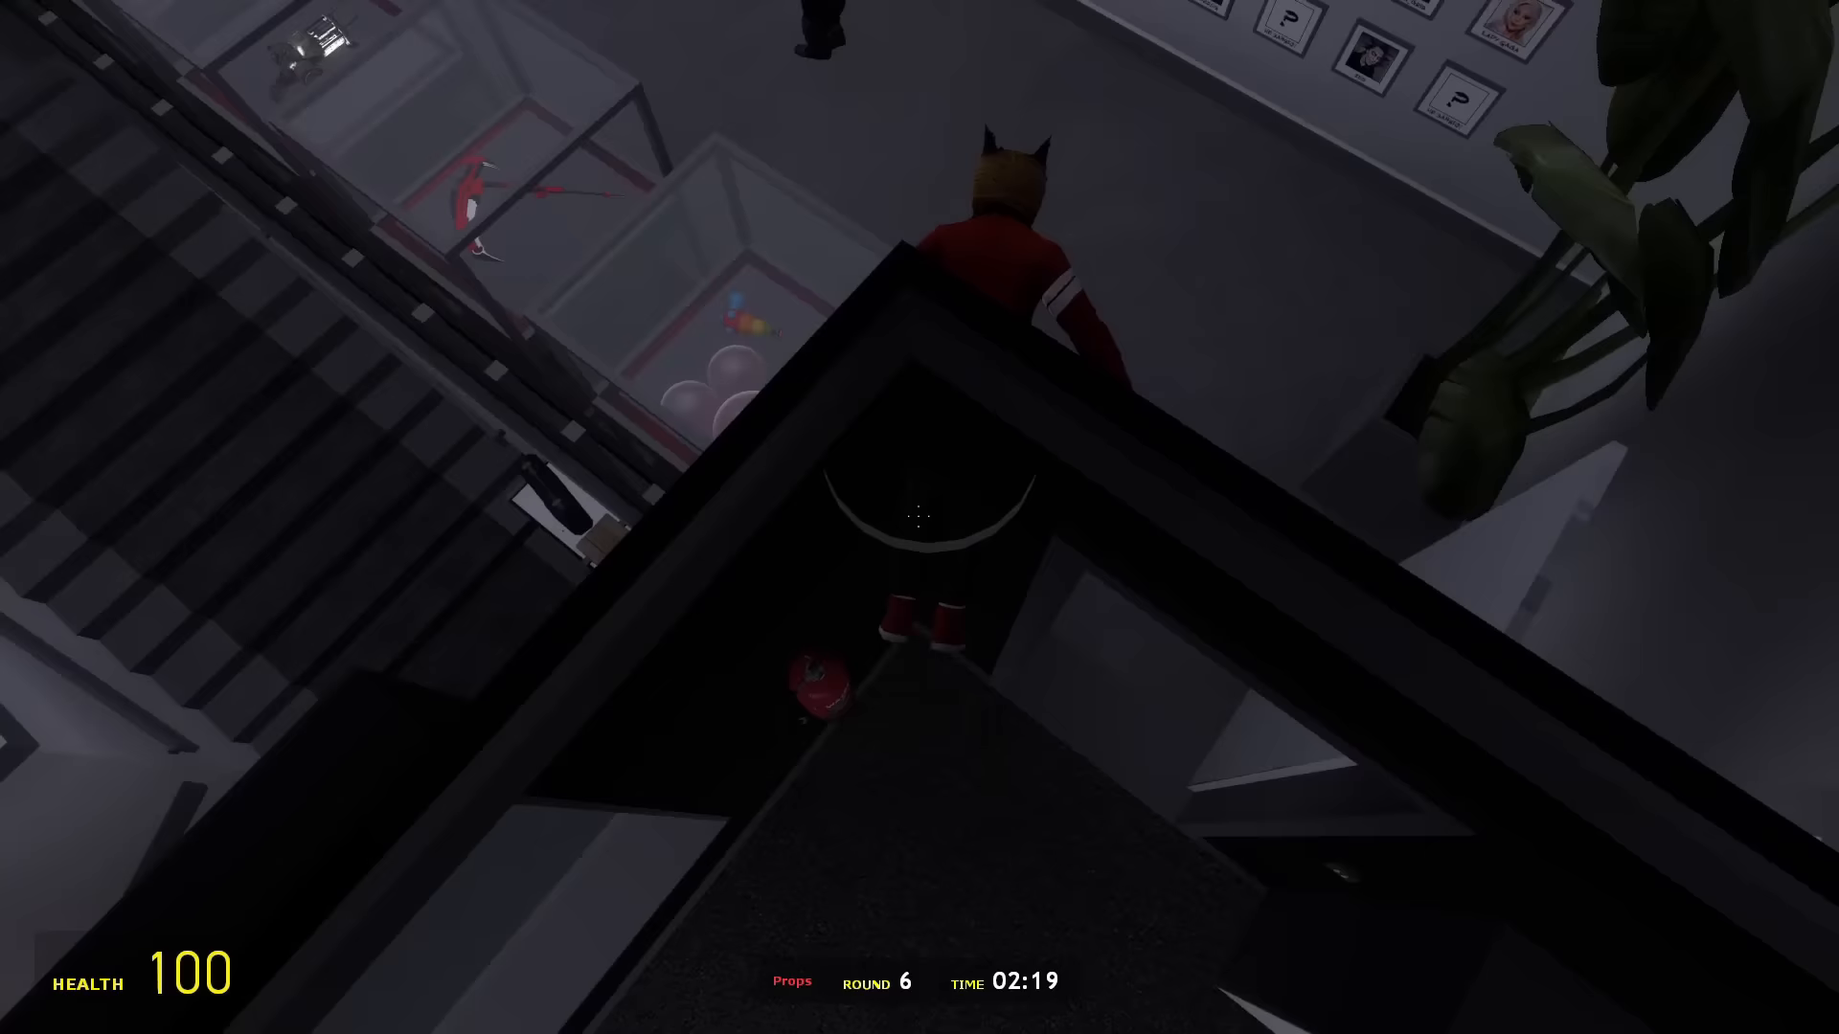
mouse_move(919, 517)
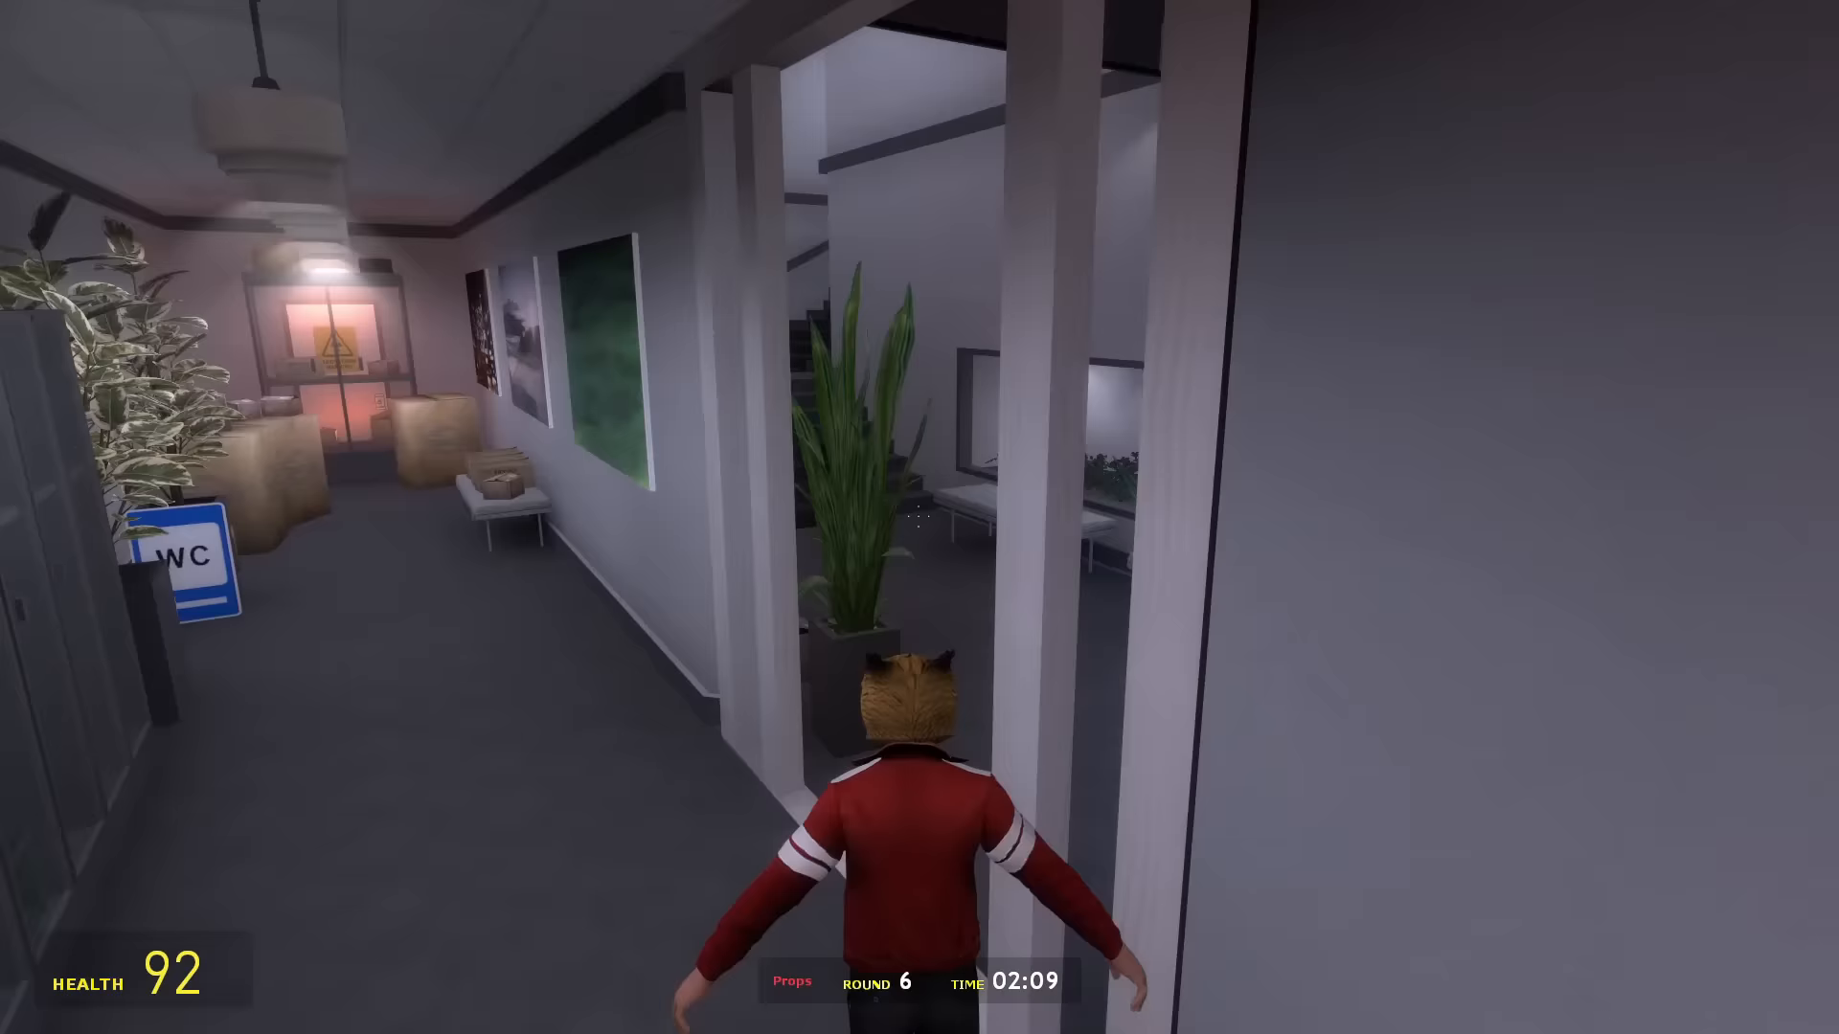
mouse_move(919, 517)
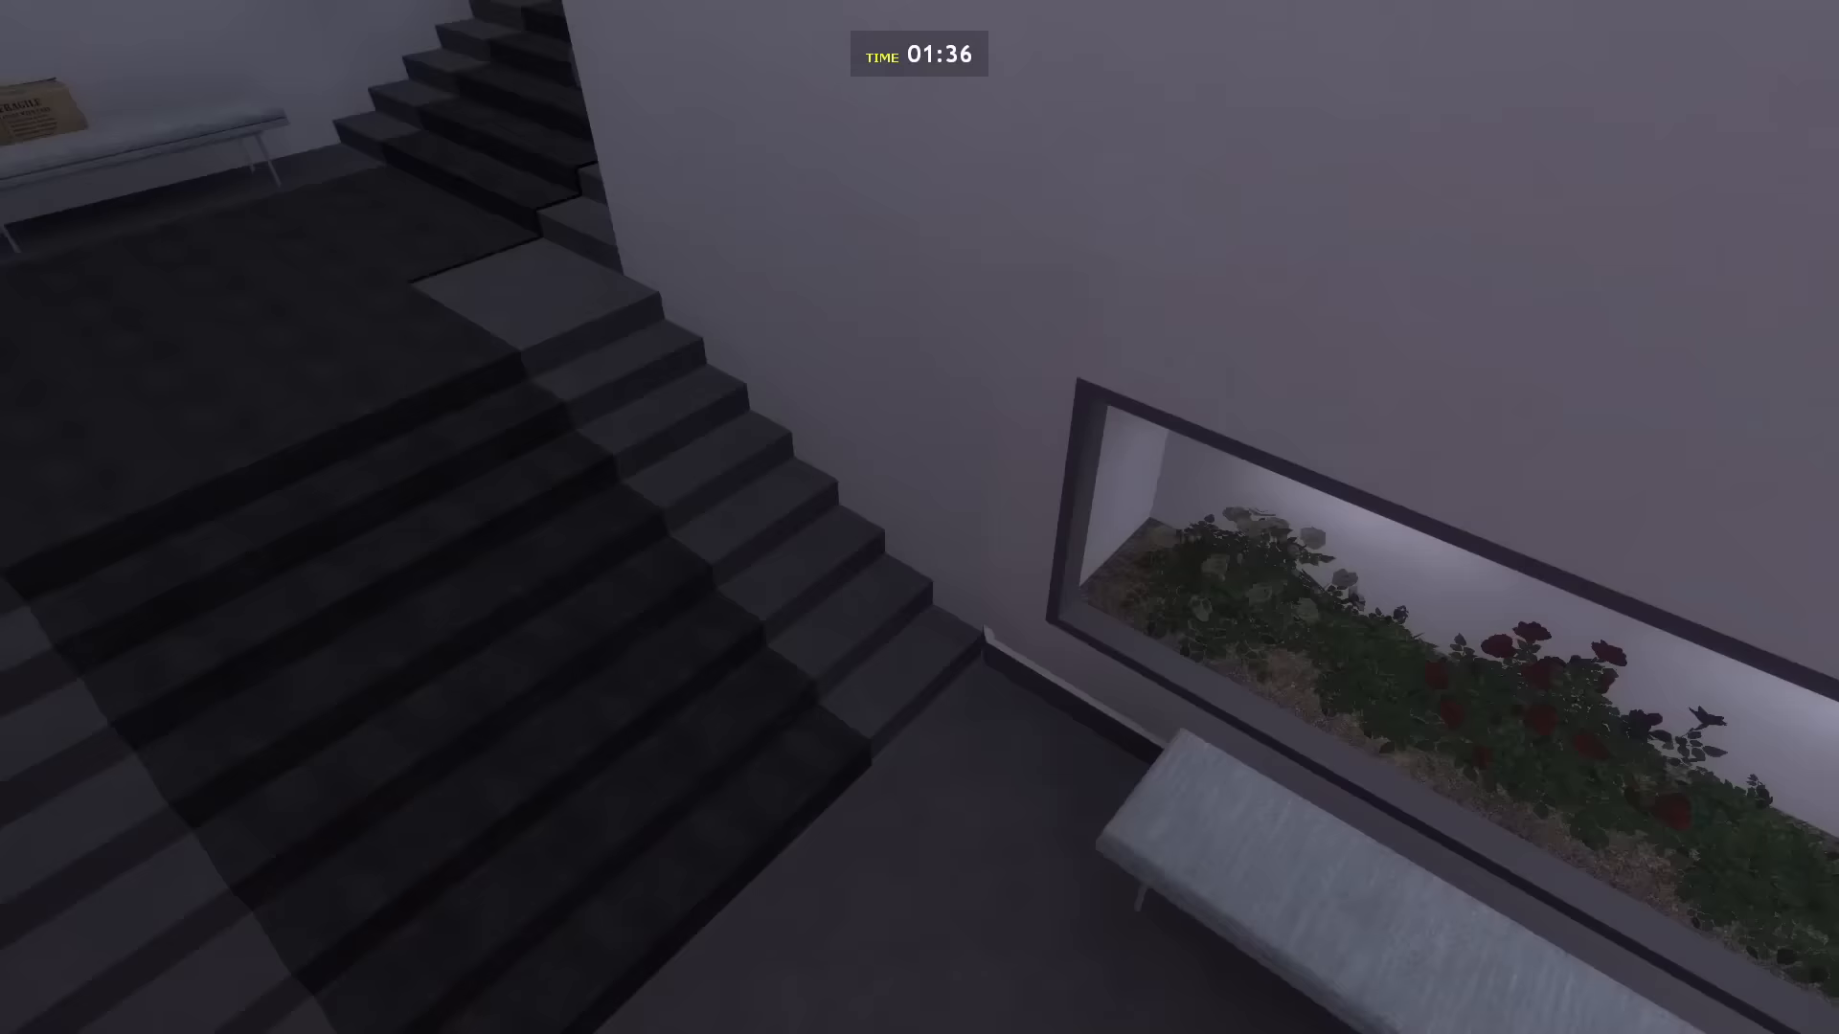
mouse_move(919, 517)
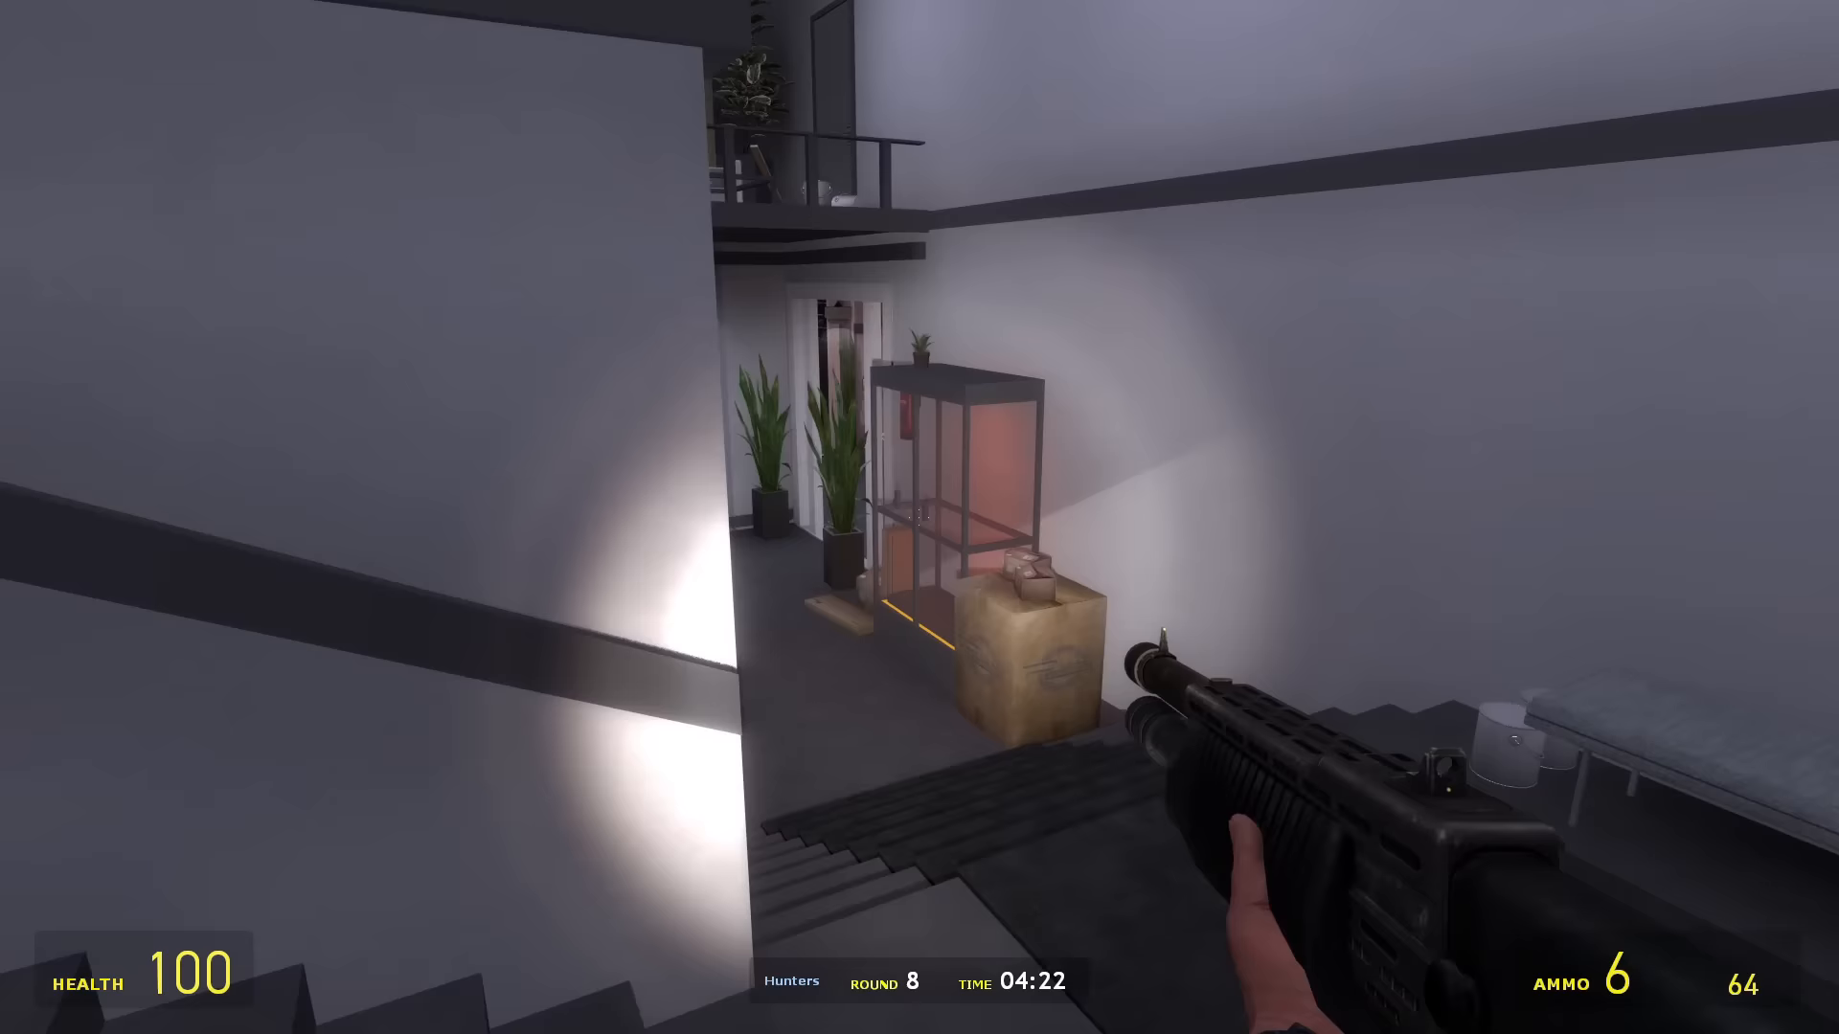
mouse_move(919, 517)
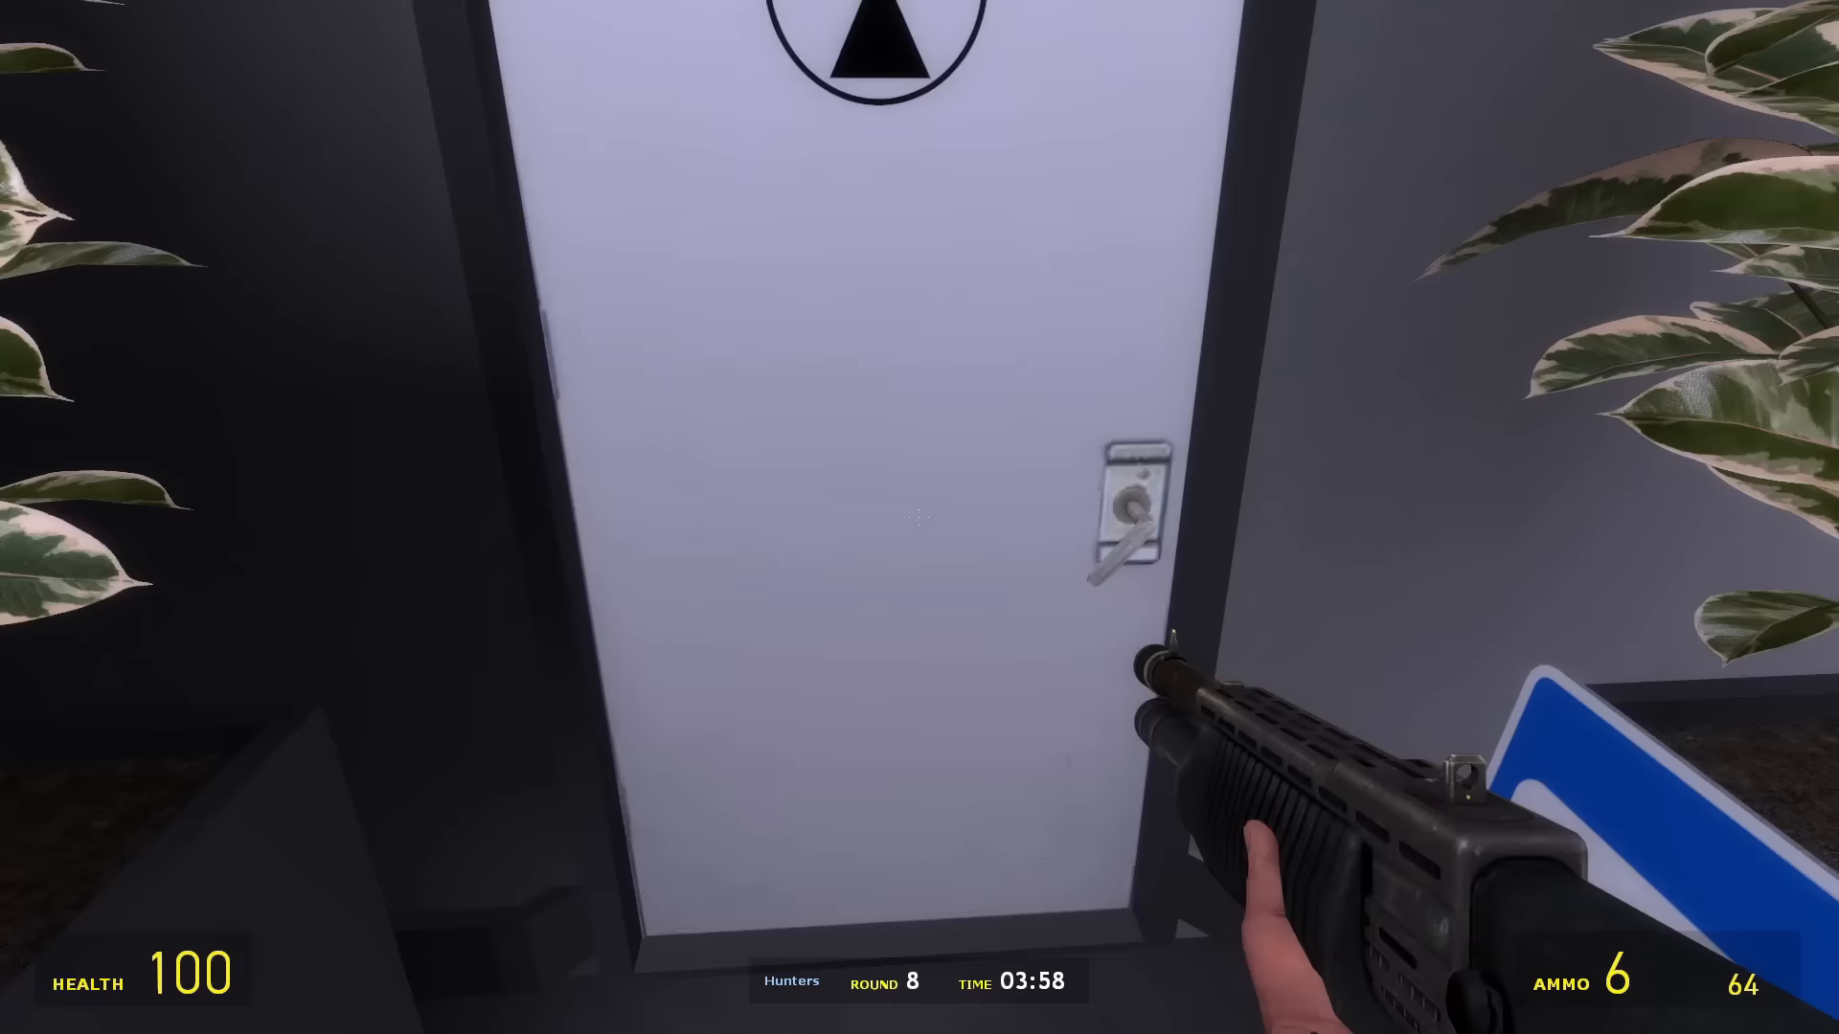
mouse_move(919, 517)
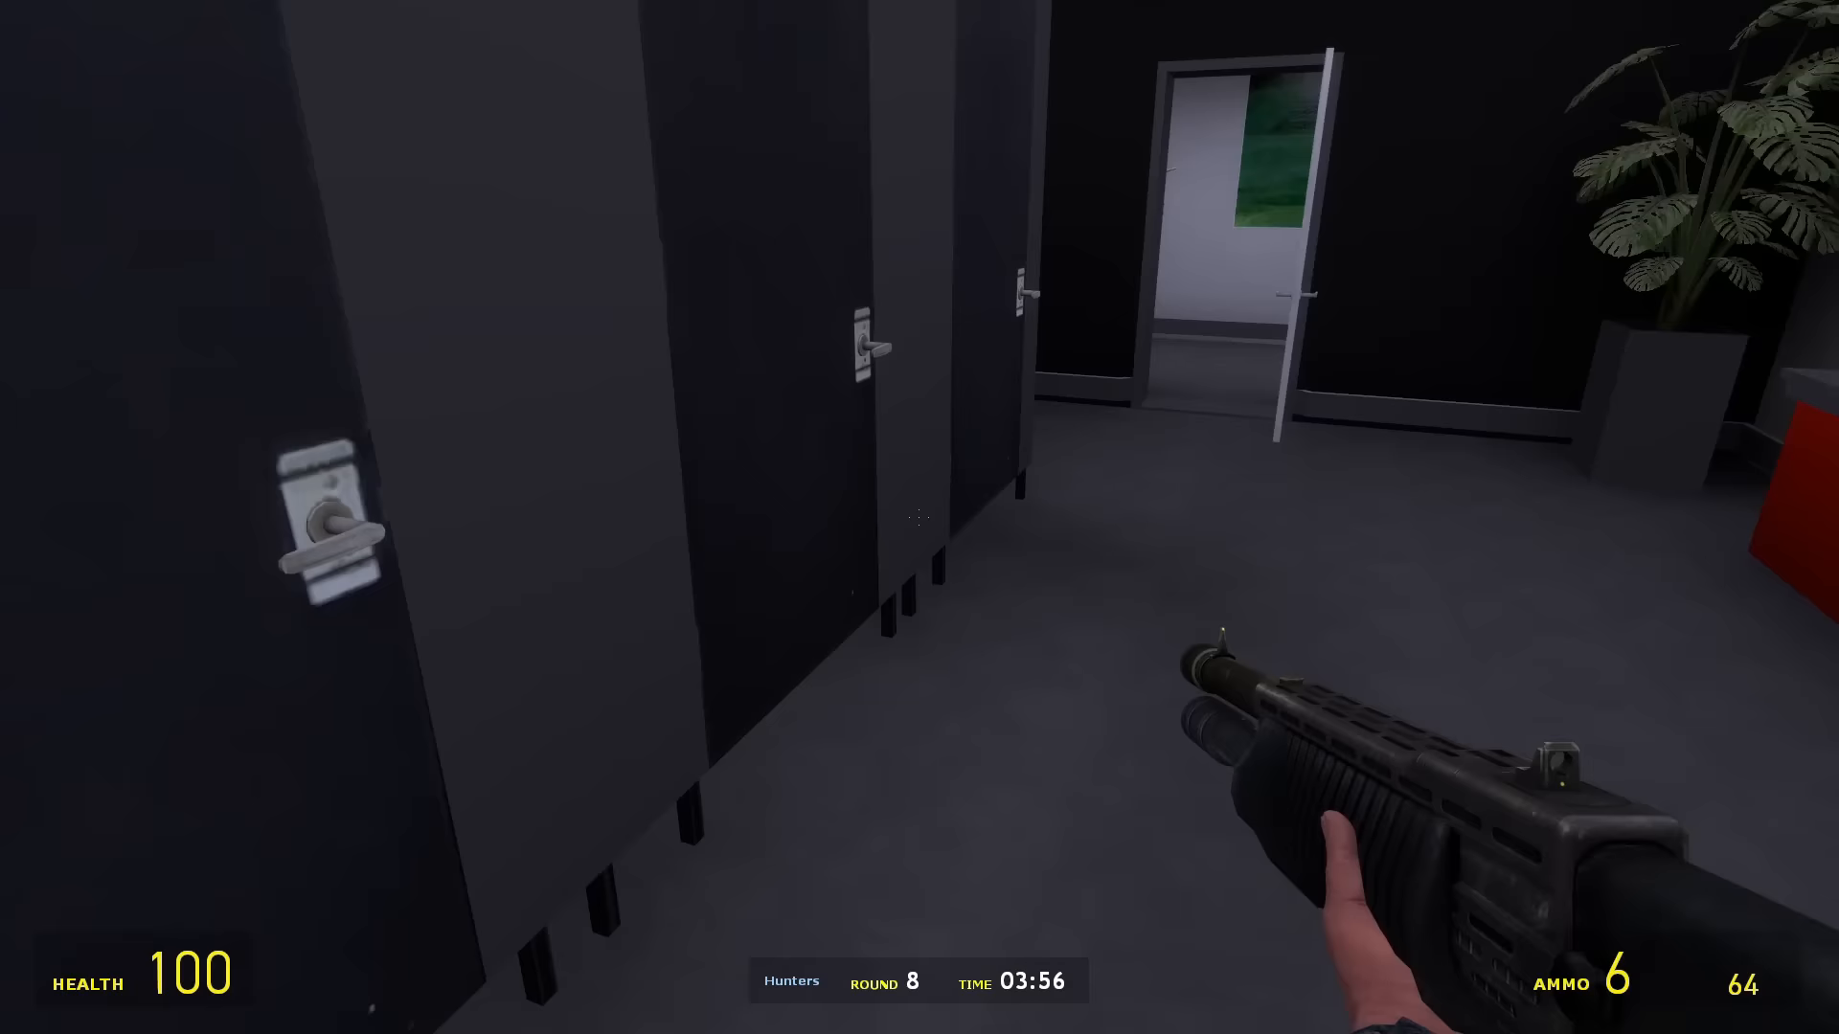
mouse_move(919, 517)
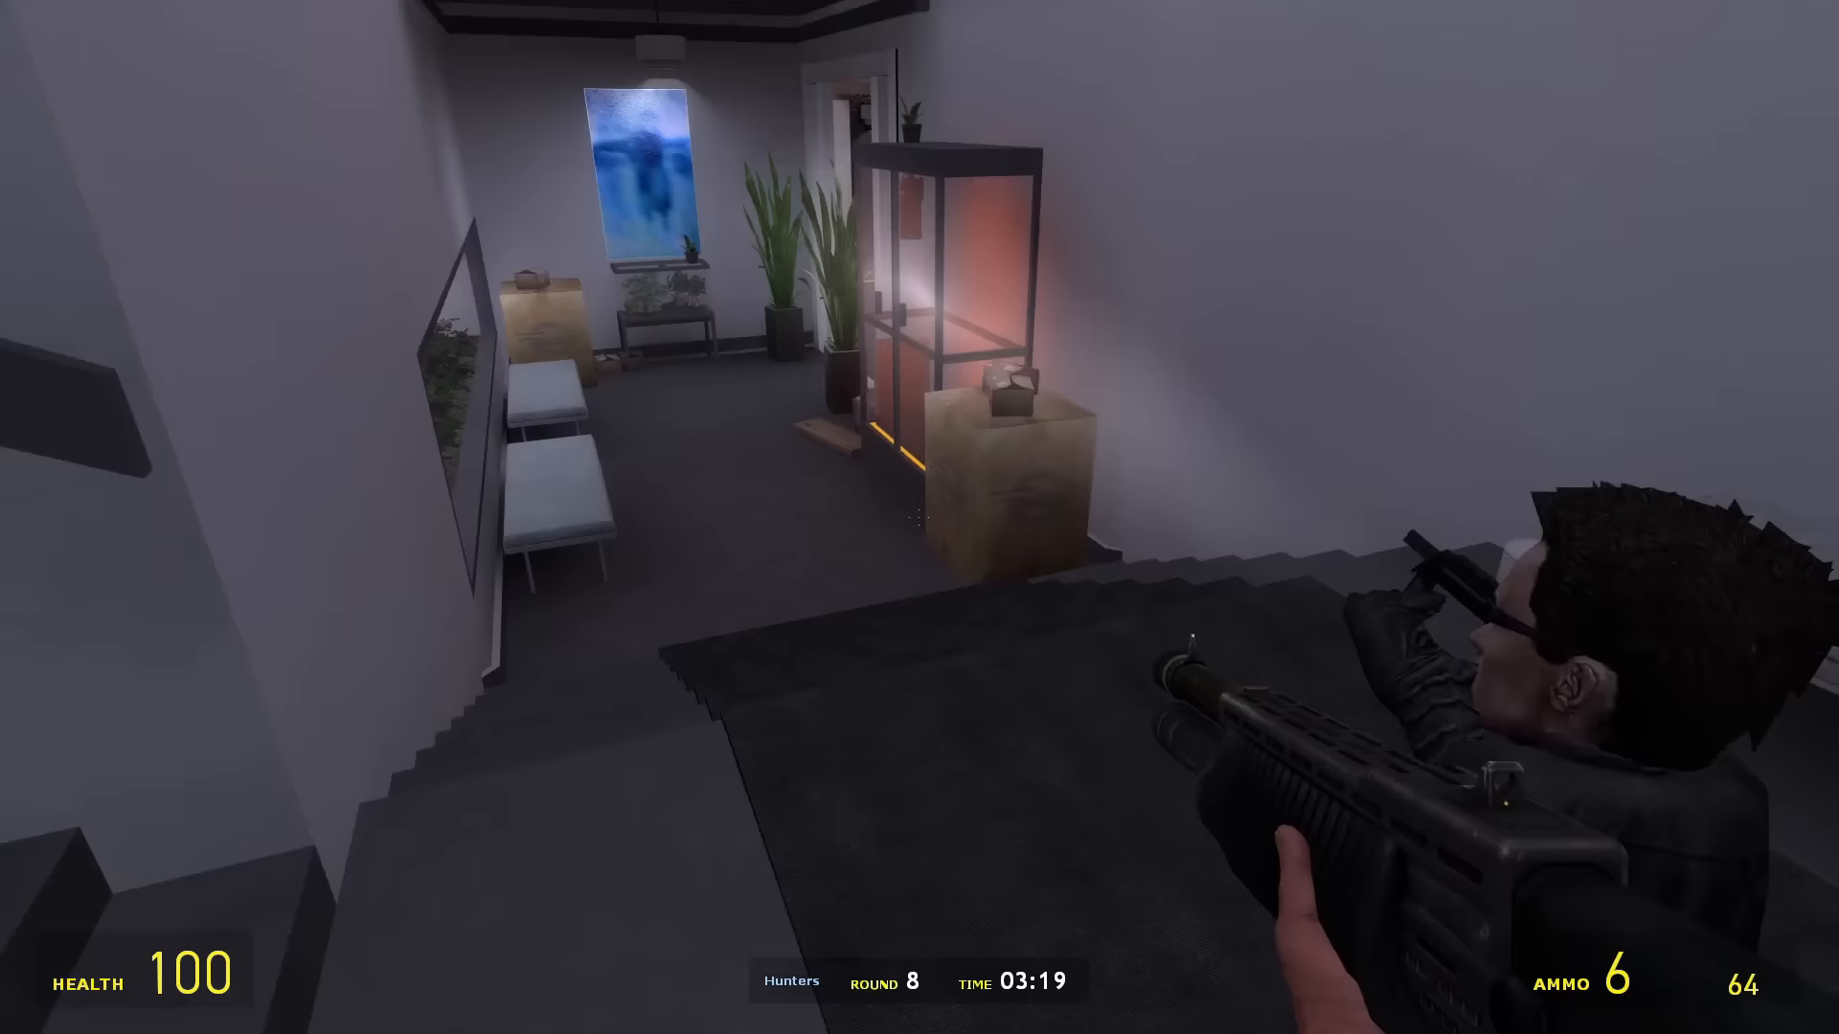
mouse_move(919, 517)
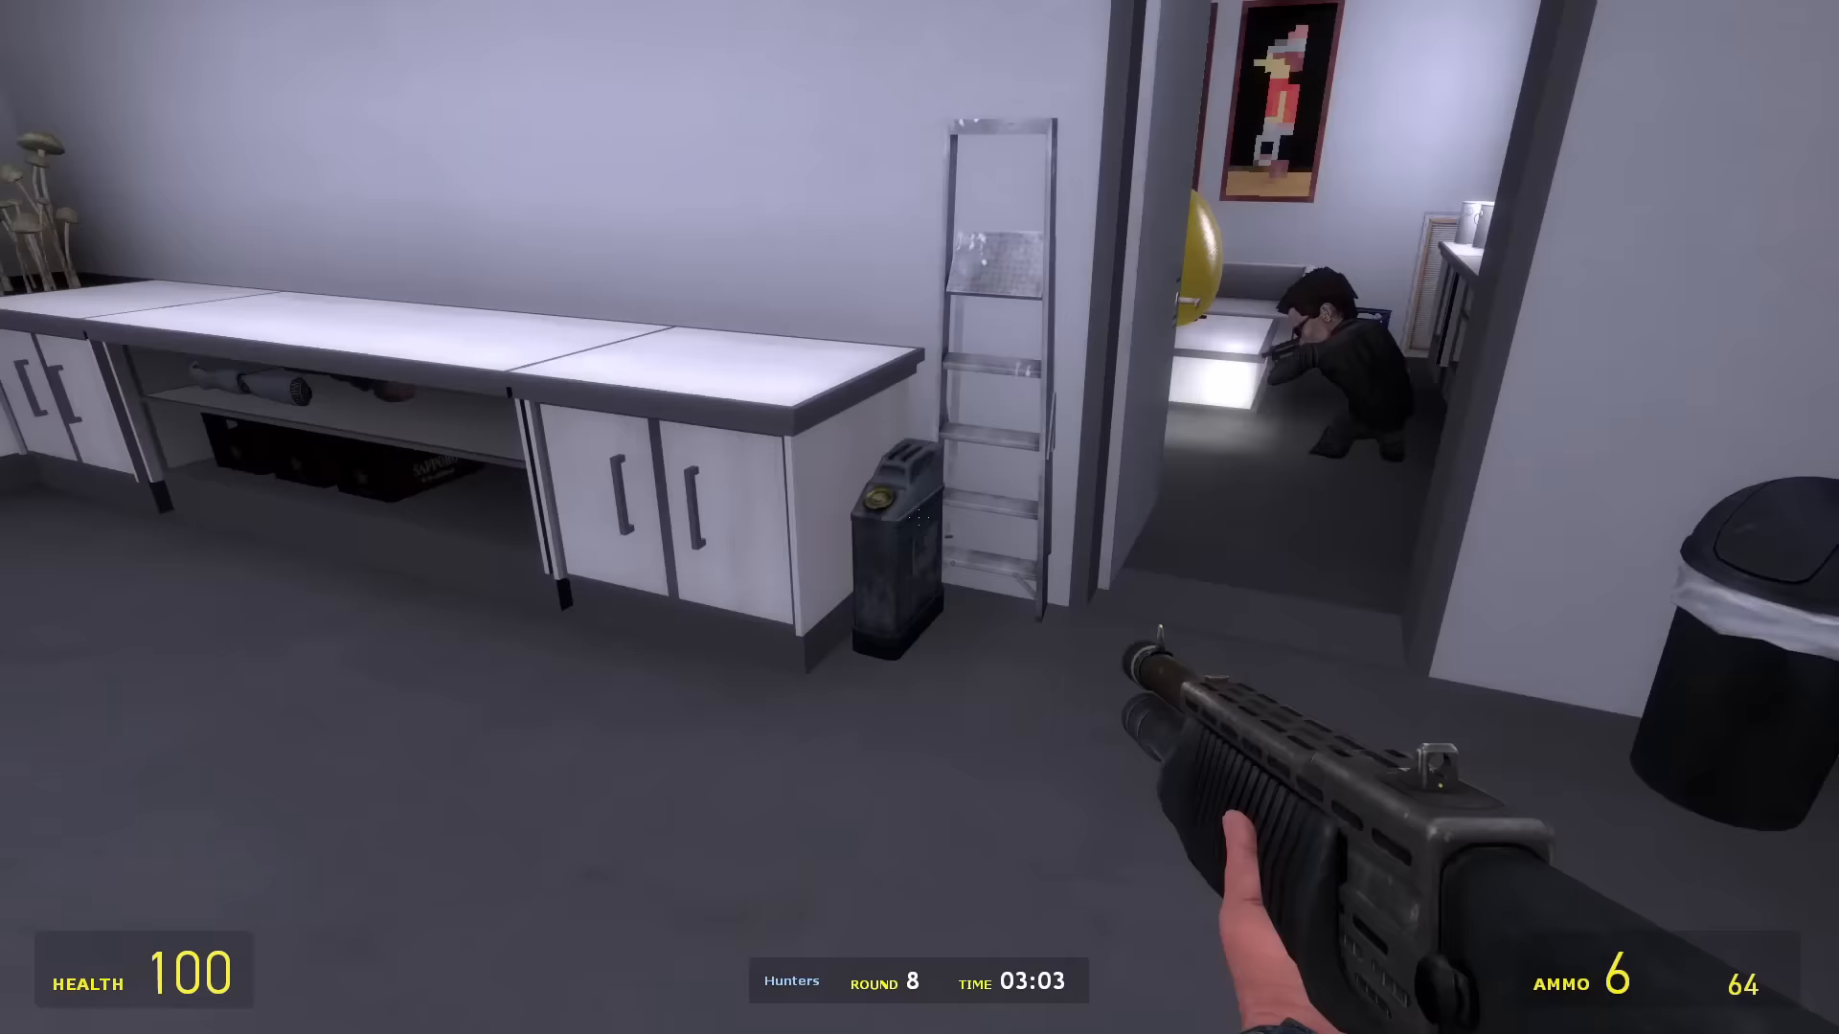
mouse_move(919, 517)
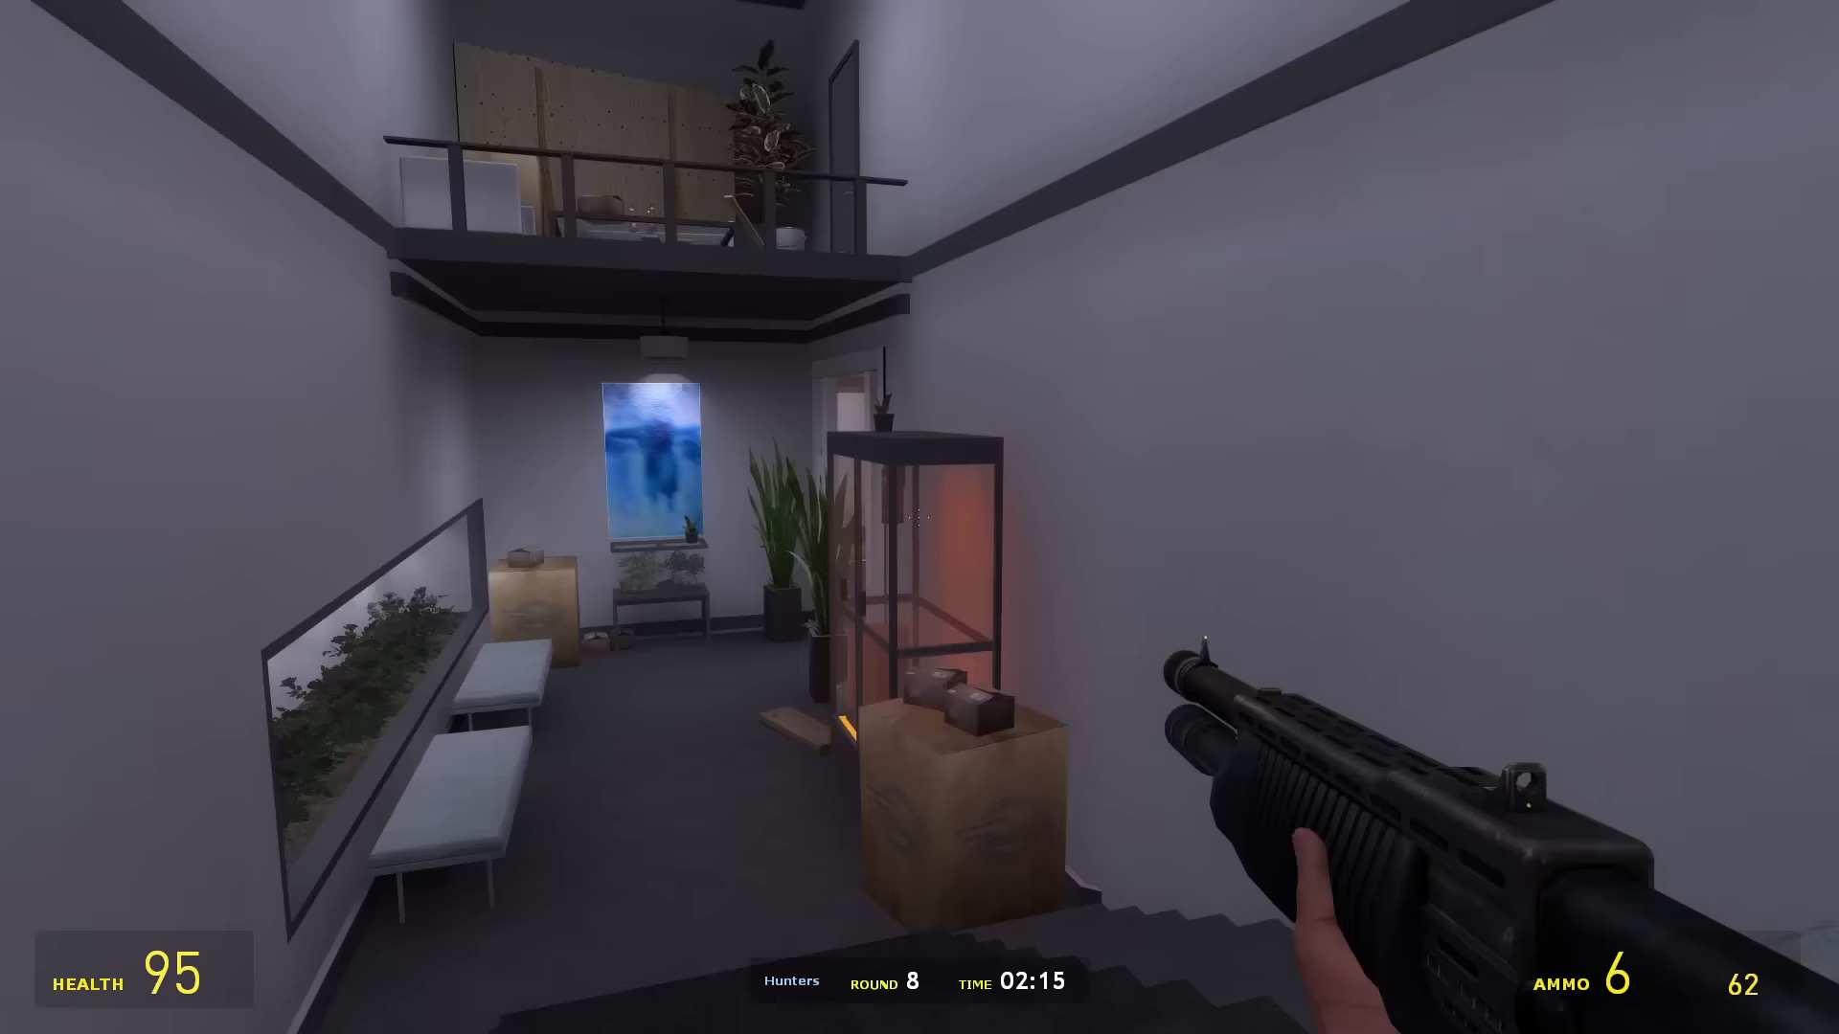
mouse_move(920, 517)
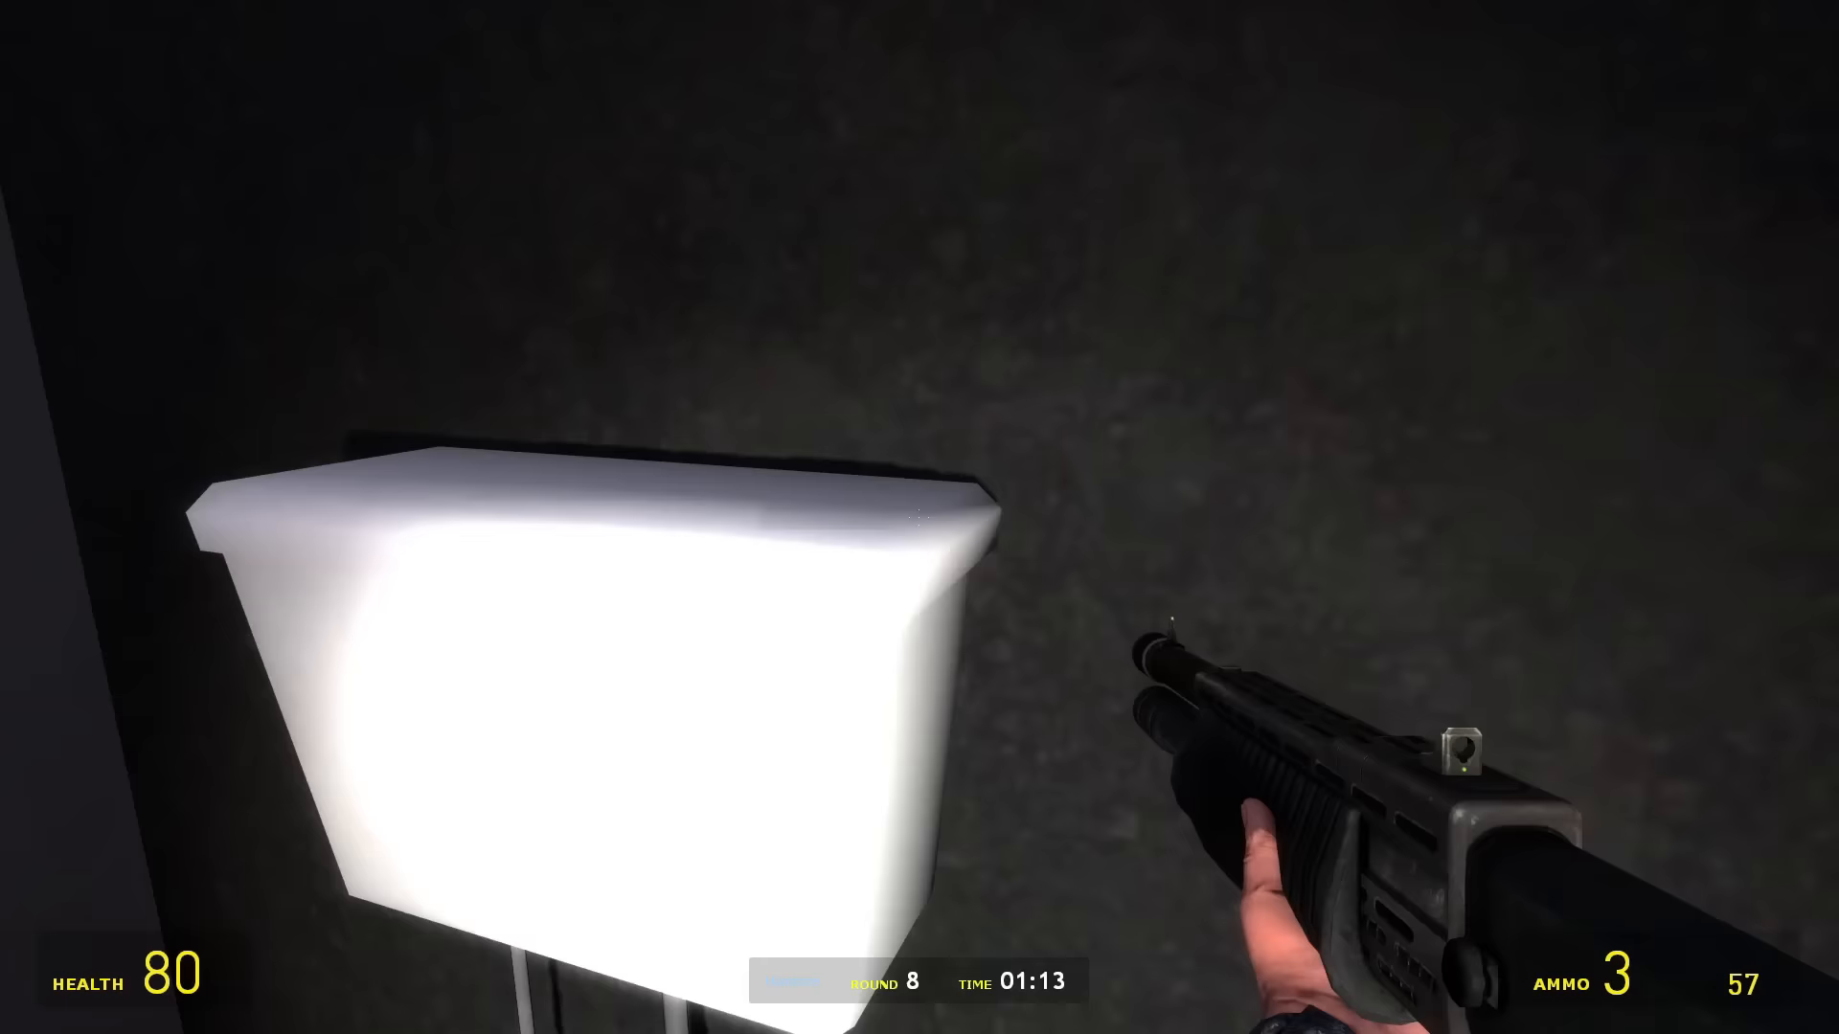
mouse_move(919, 517)
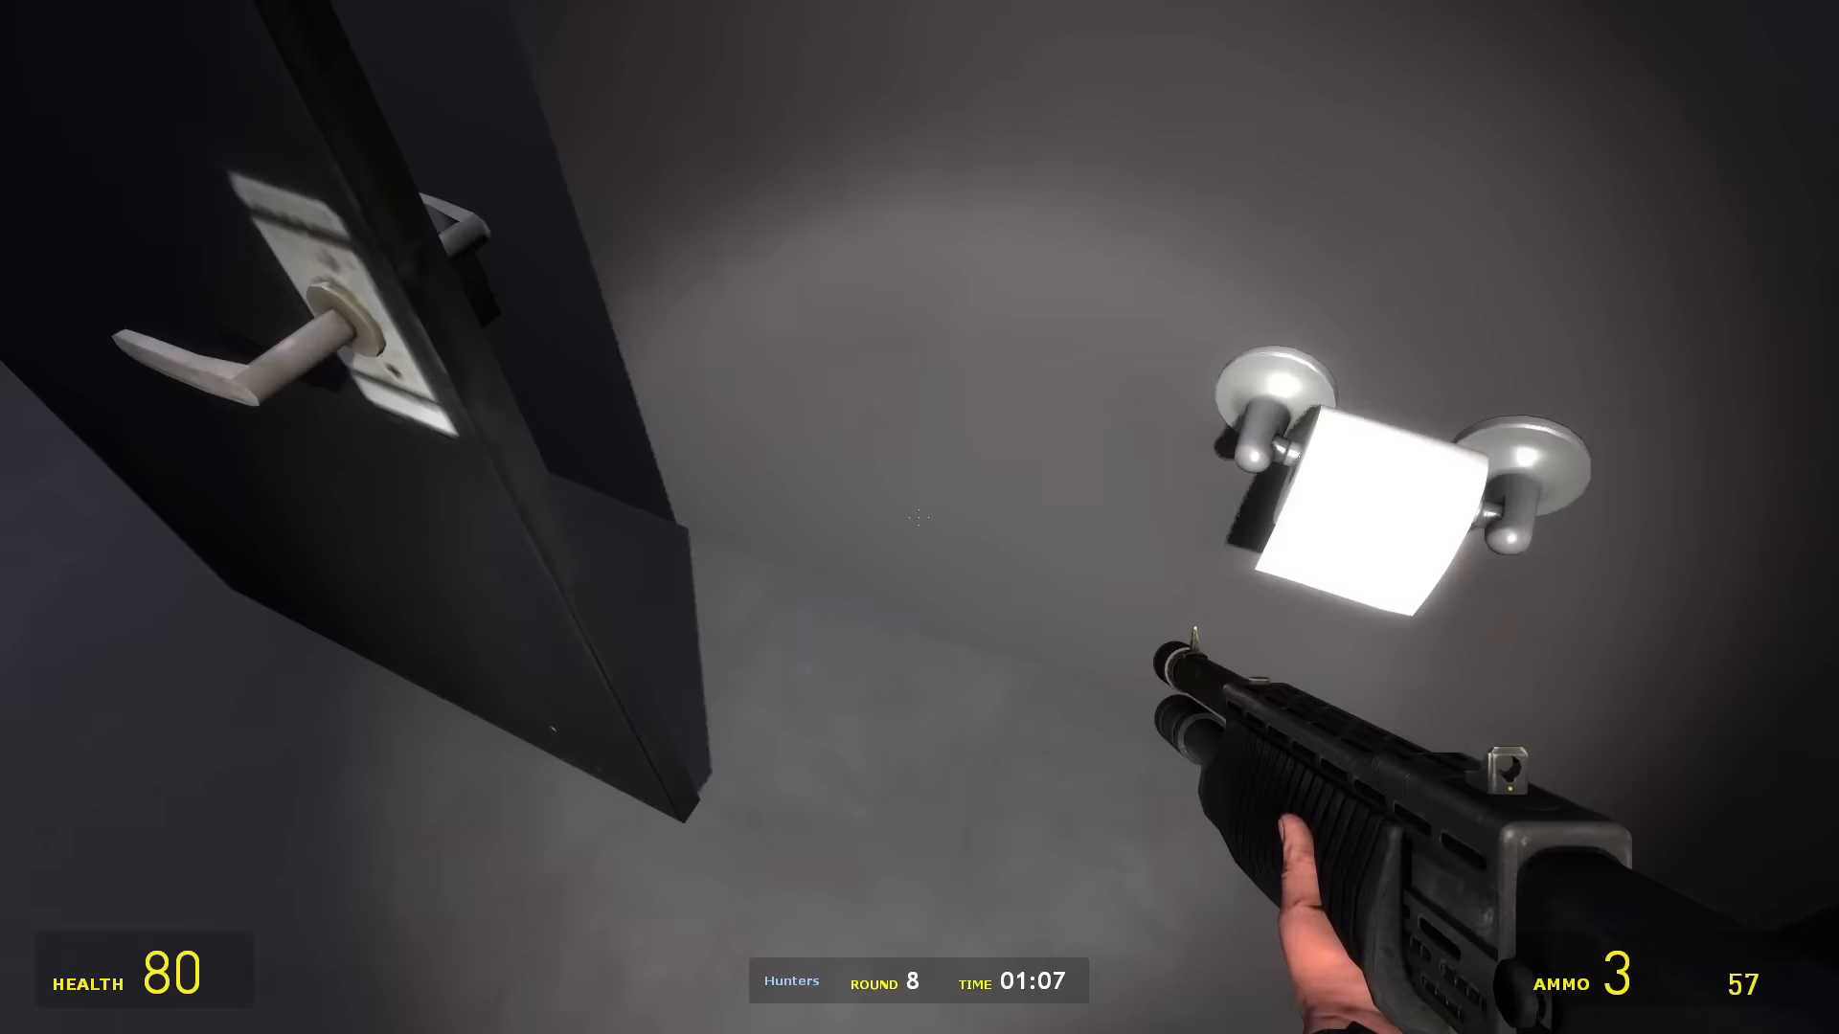
- Shoot the toilet cistern in the restroom stall to test for a disguised prop
click(919, 518)
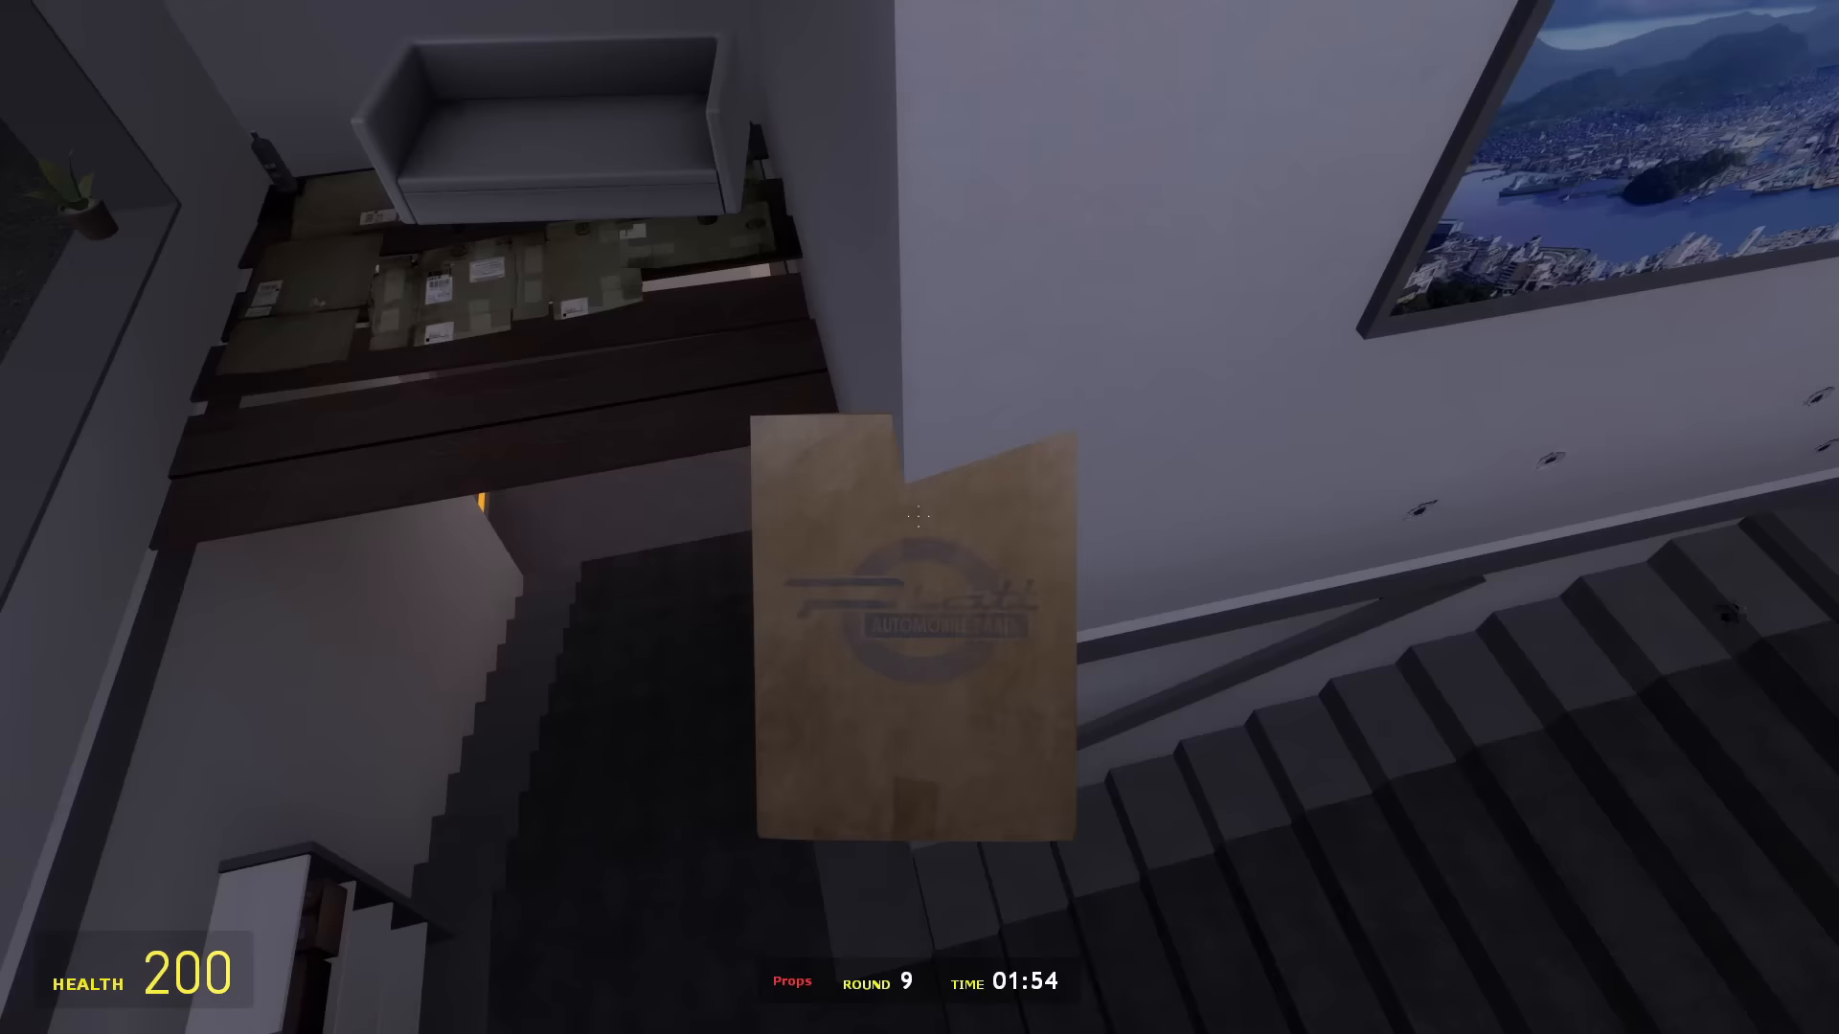
mouse_move(919, 515)
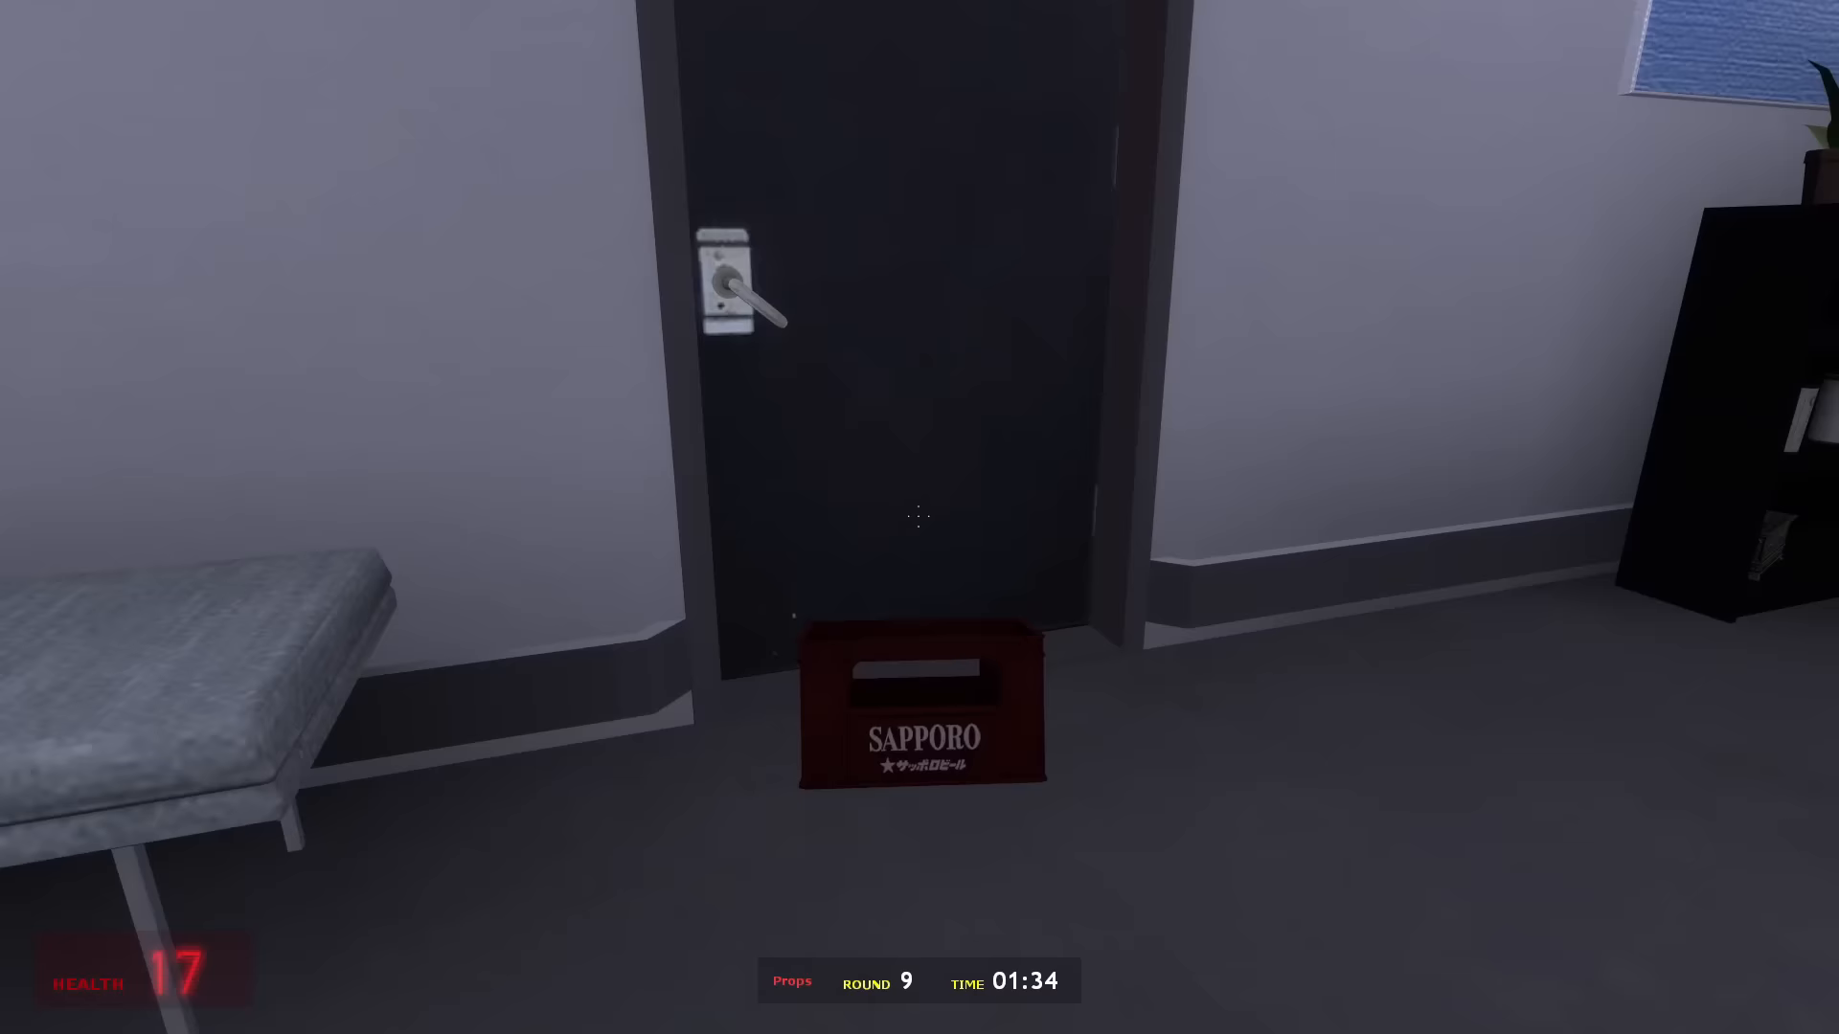
mouse_move(919, 517)
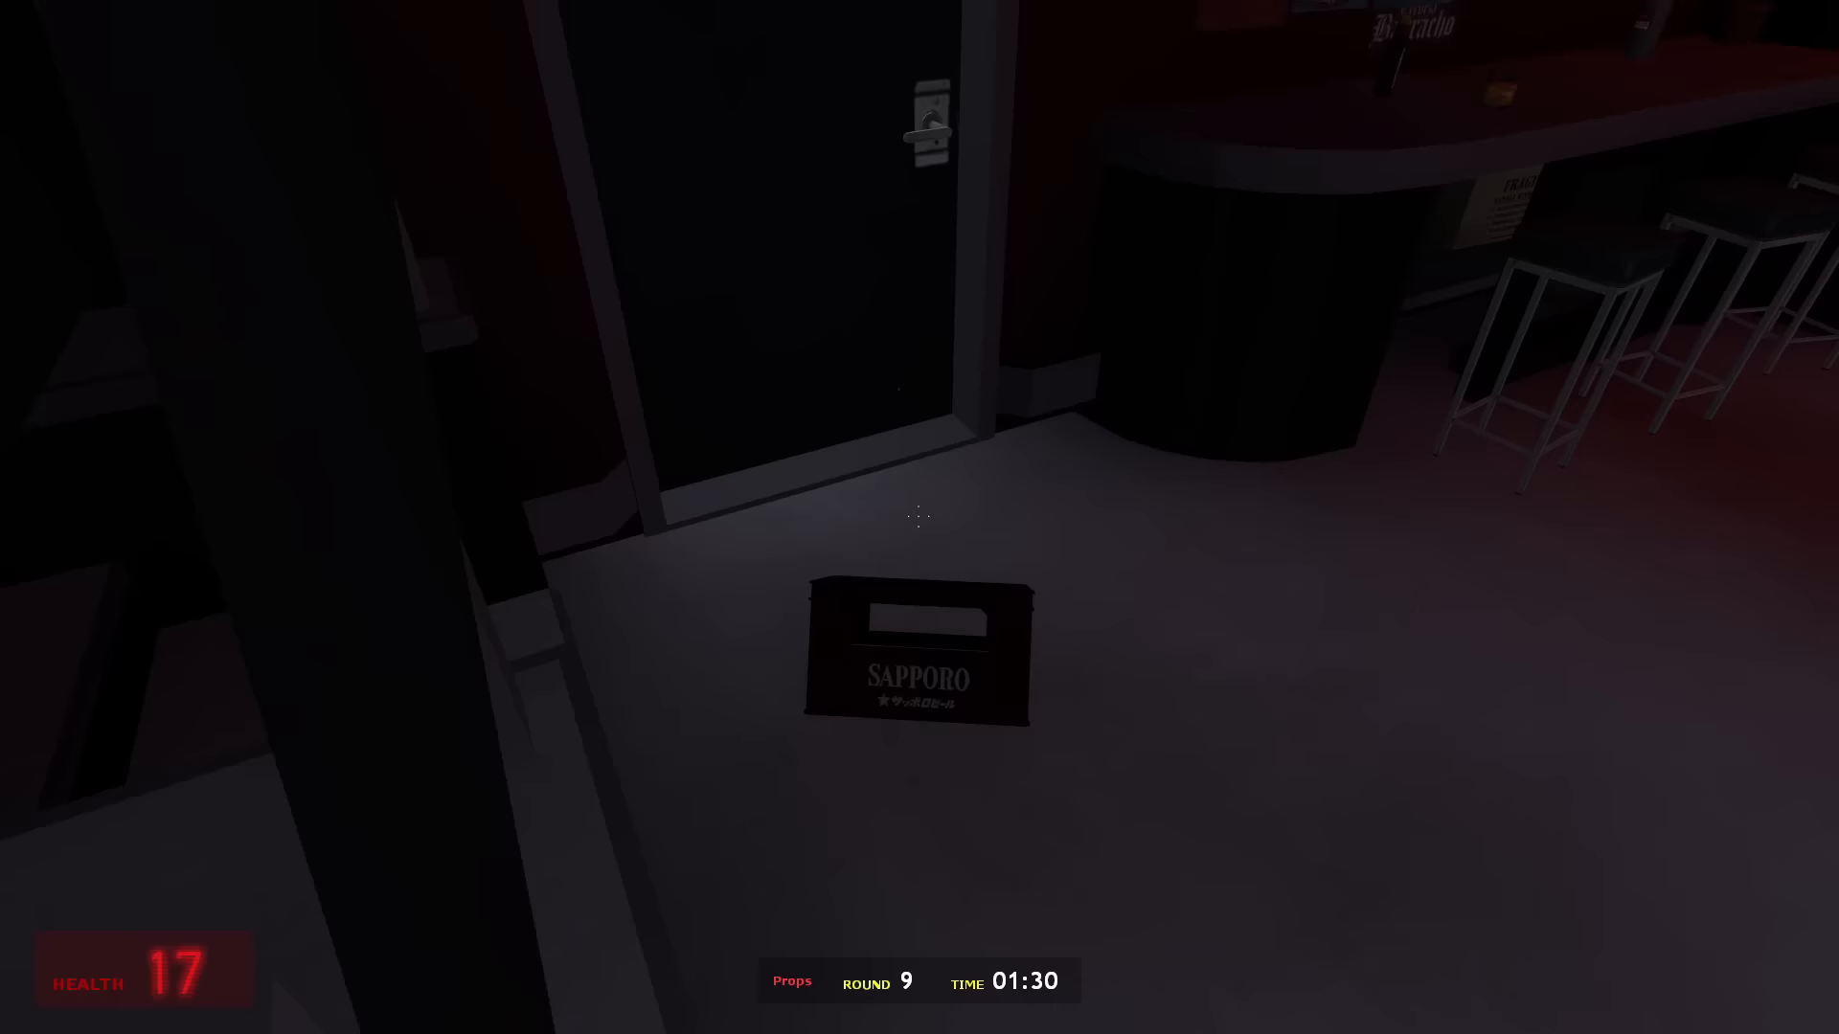
mouse_move(919, 517)
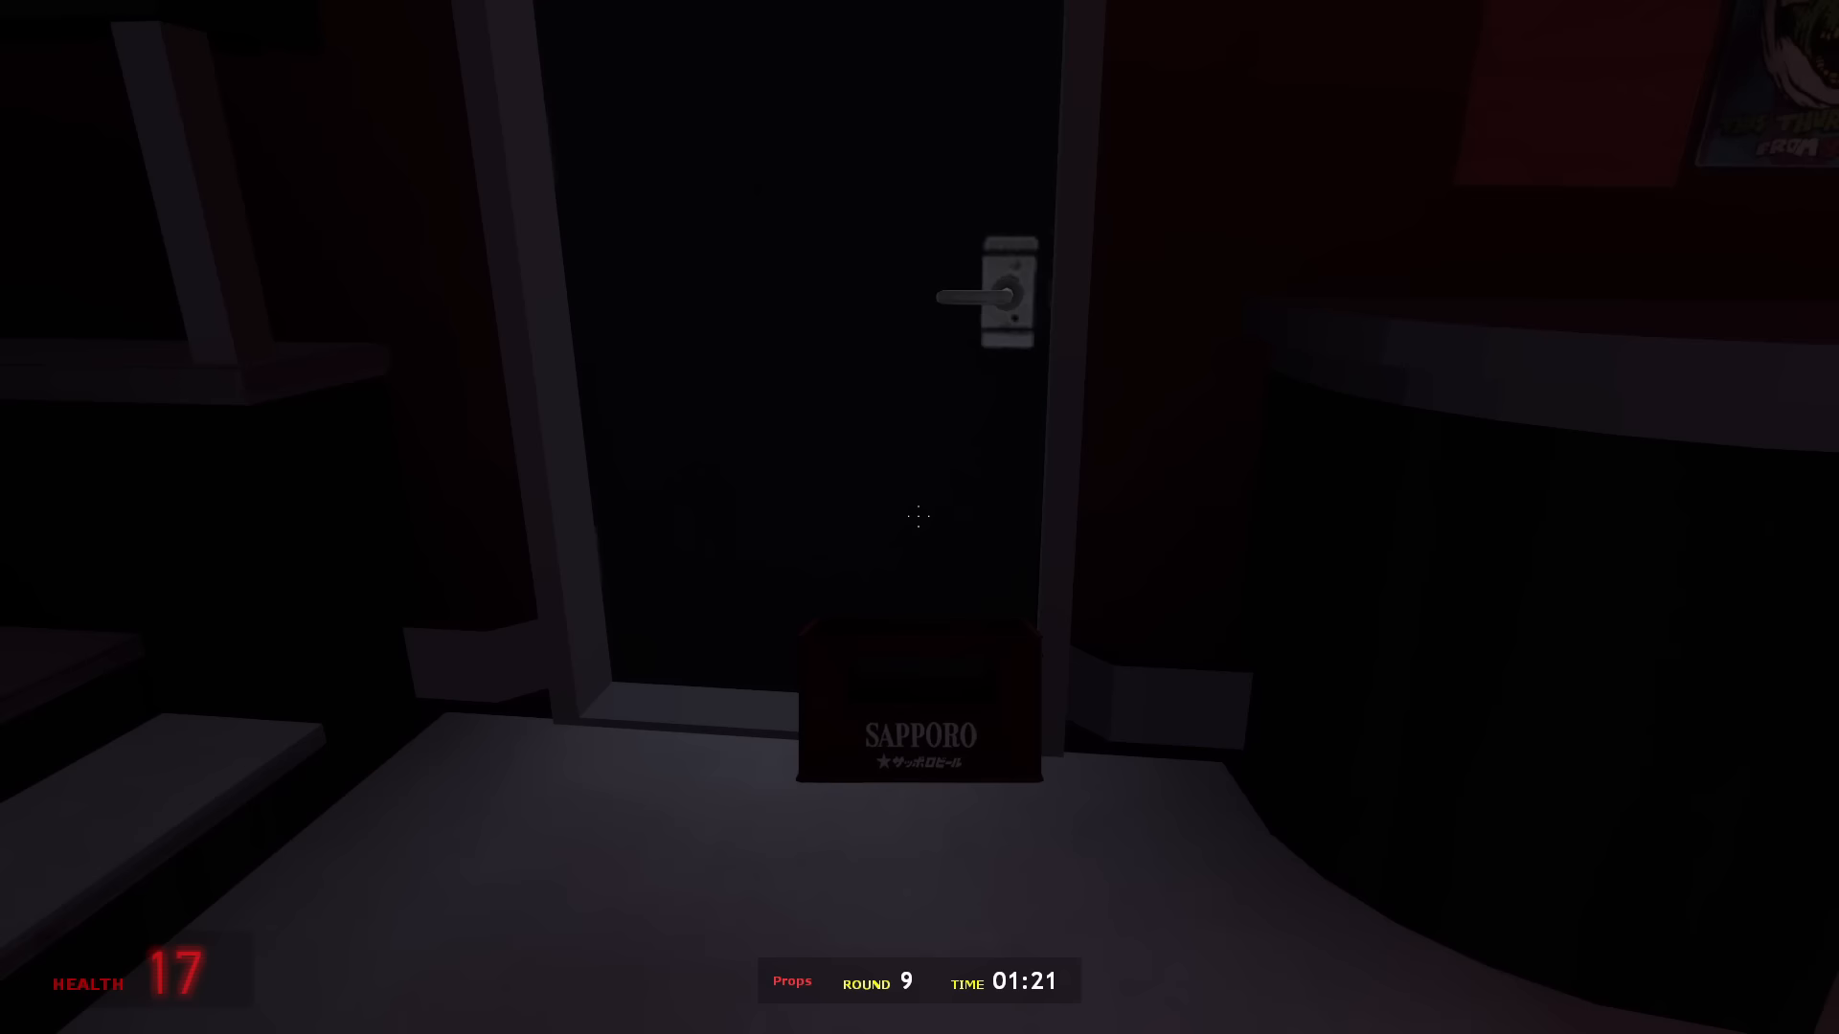